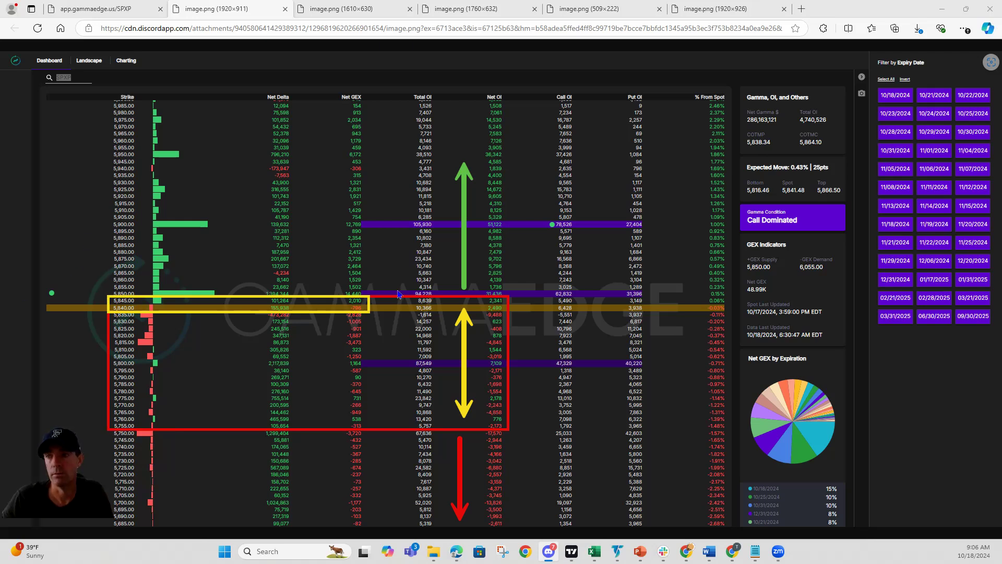
pyautogui.moveTo(462, 330)
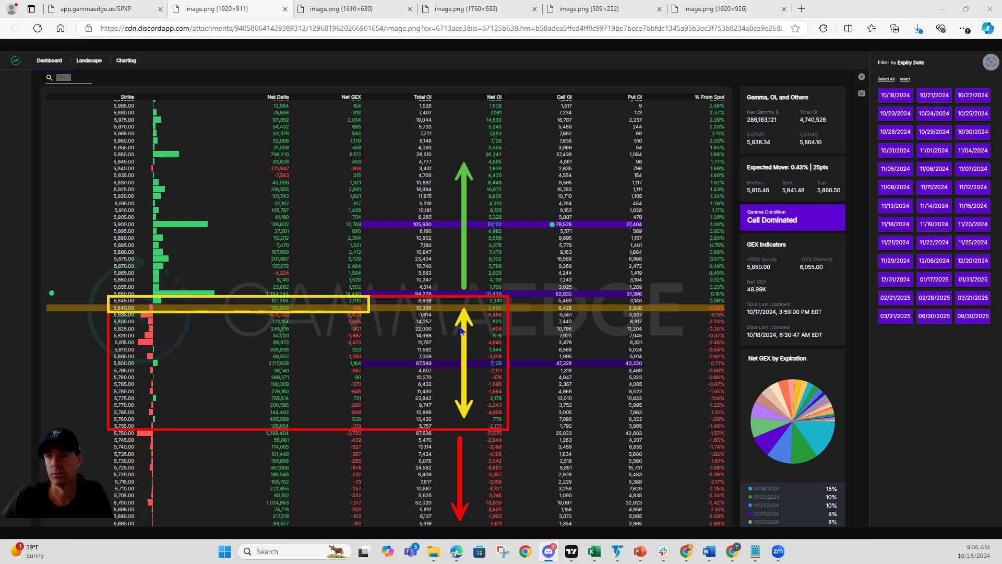
pyautogui.moveTo(279, 297)
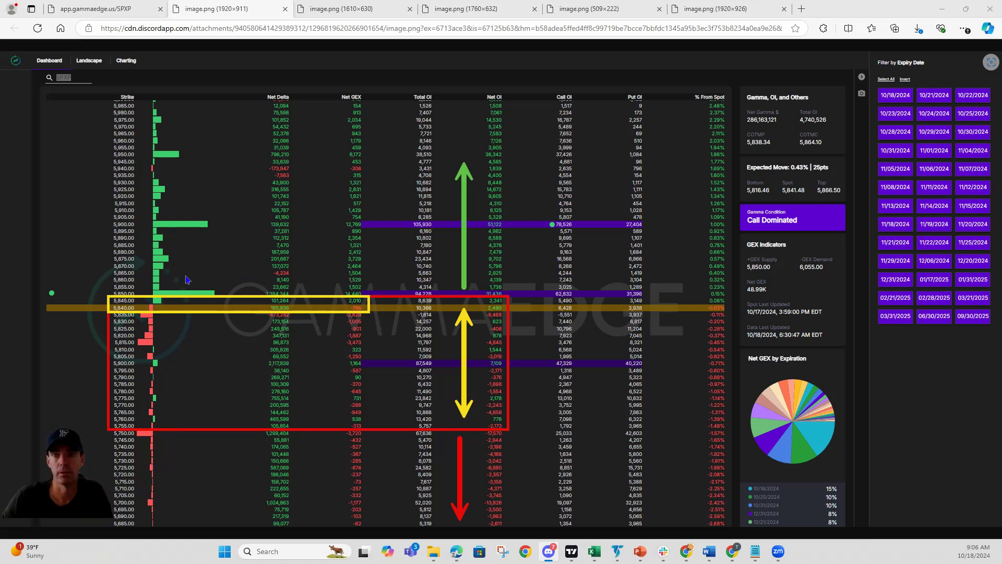
pyautogui.moveTo(177, 259)
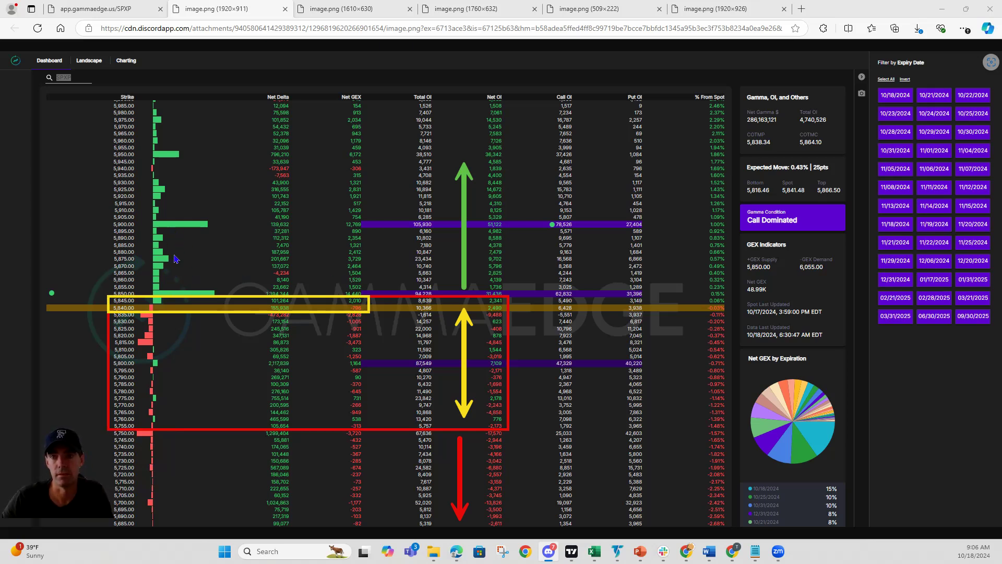
pyautogui.moveTo(162, 276)
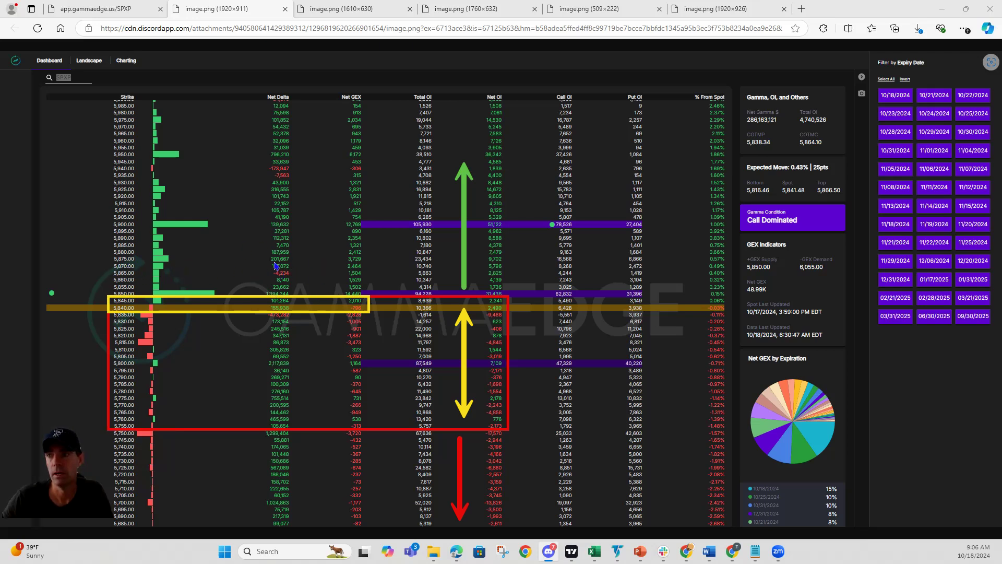
pyautogui.moveTo(484, 282)
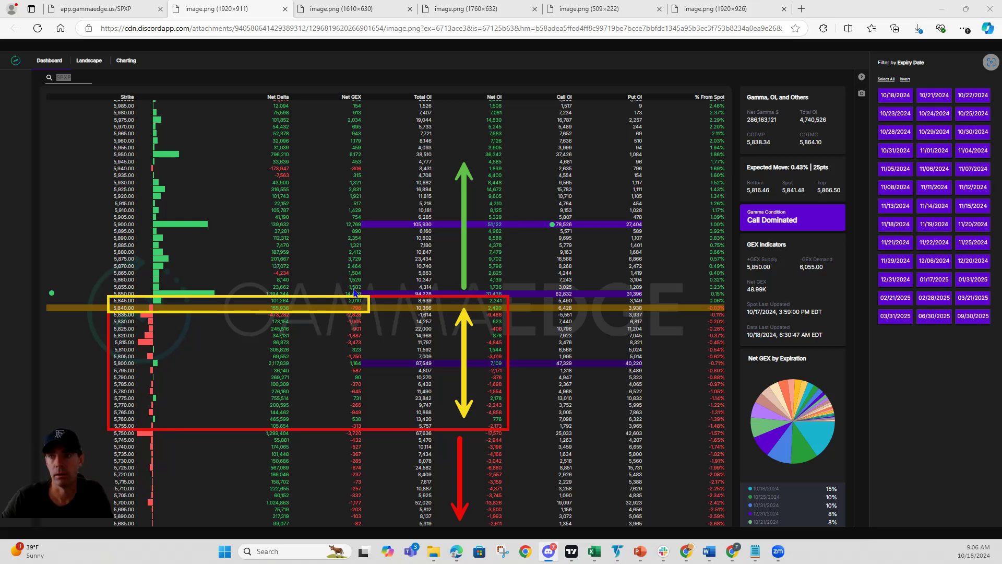
pyautogui.moveTo(305, 248)
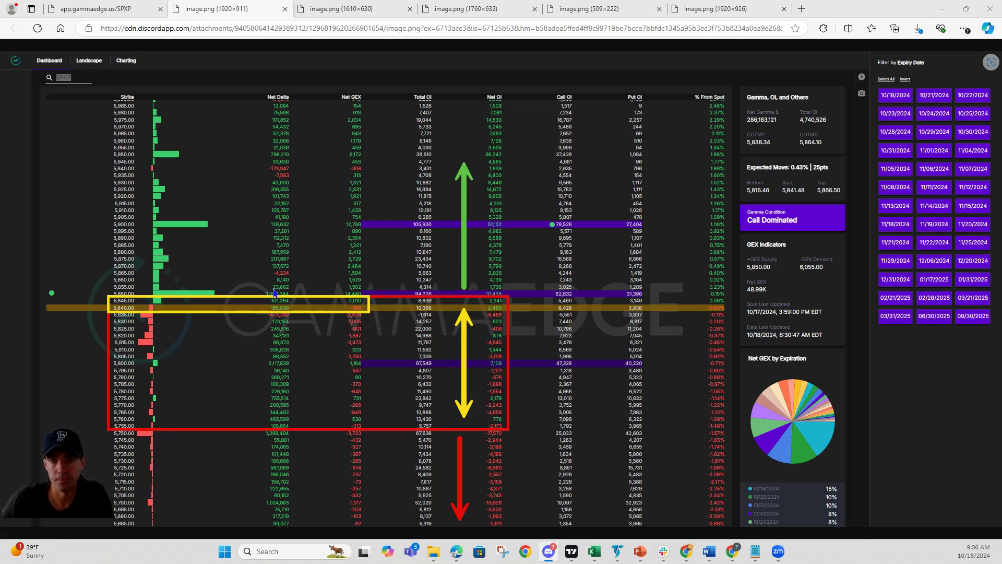
pyautogui.moveTo(153, 293)
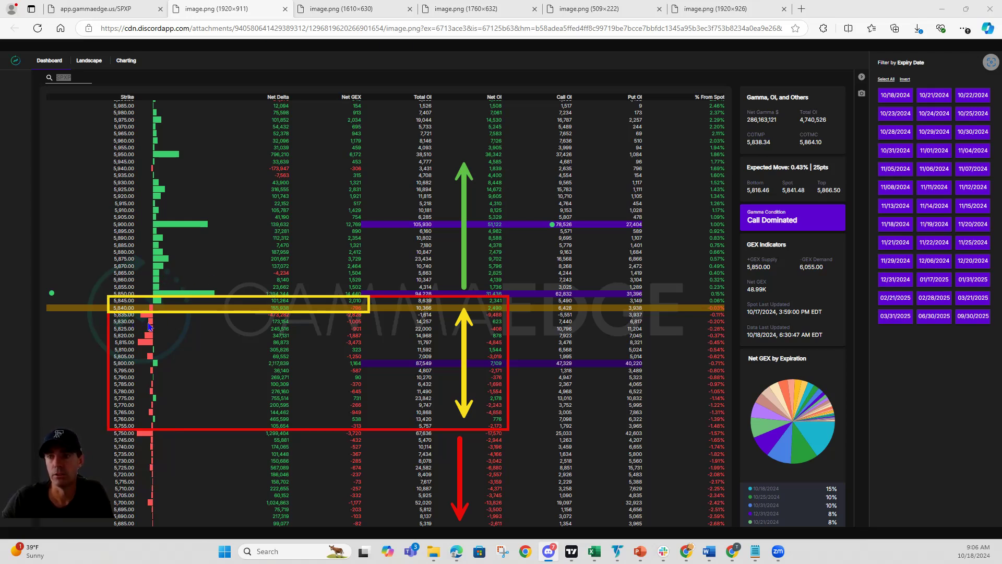
pyautogui.moveTo(381, 408)
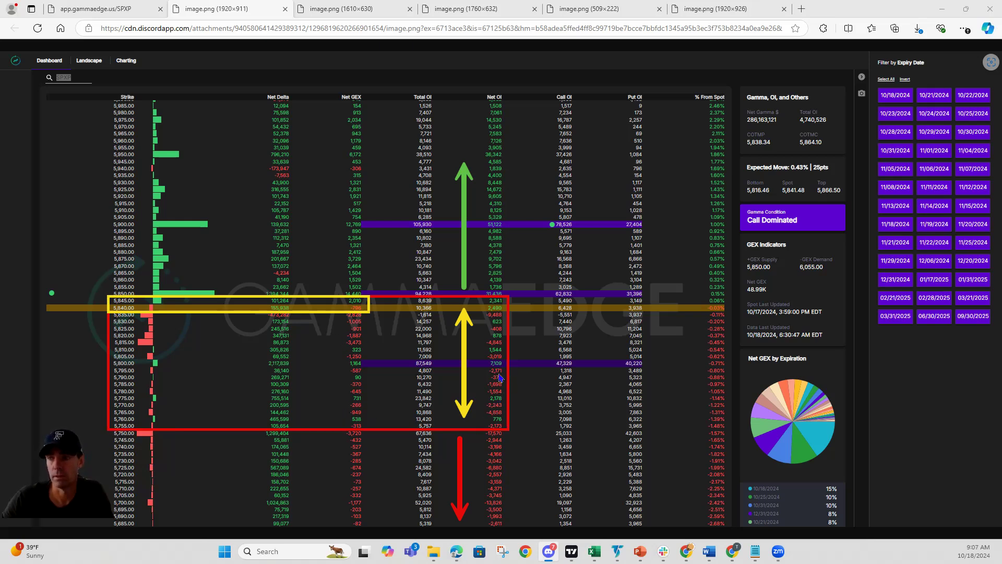
pyautogui.moveTo(231, 344)
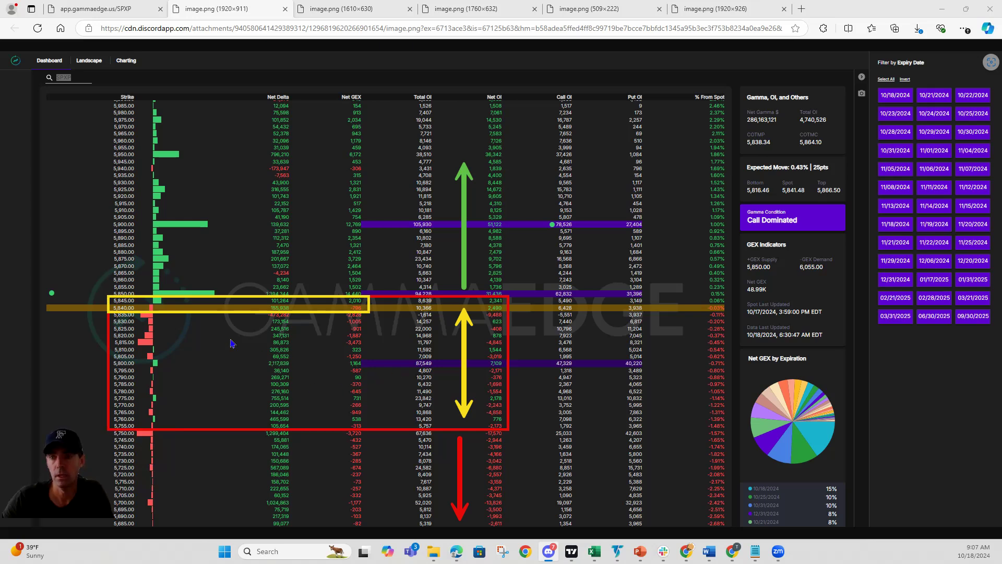
pyautogui.moveTo(139, 370)
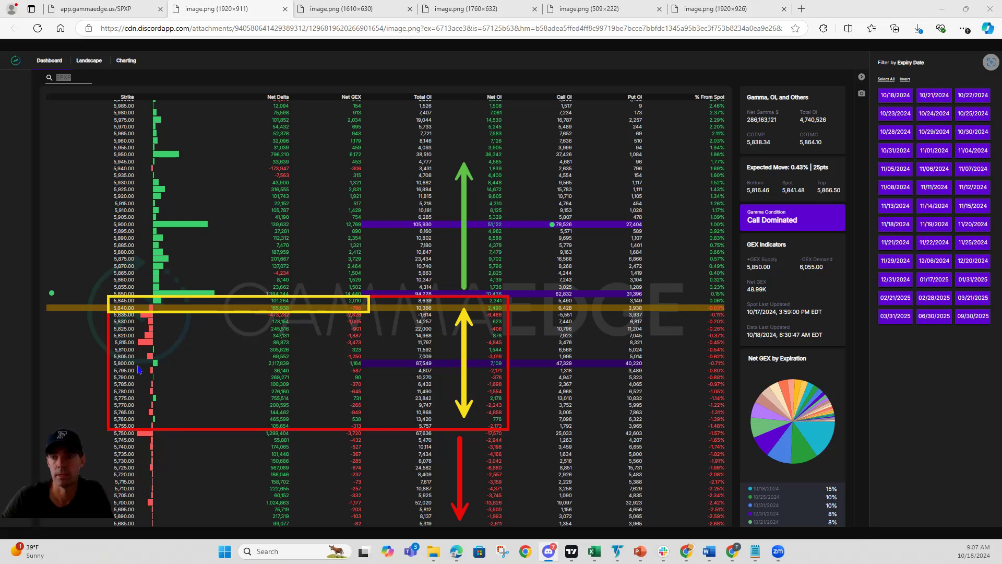
pyautogui.moveTo(271, 339)
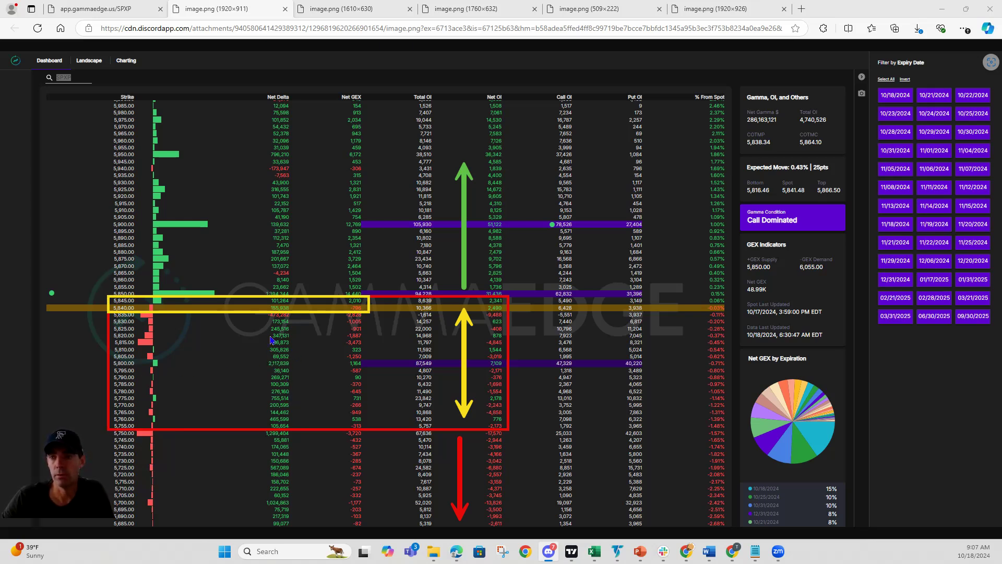
pyautogui.moveTo(291, 393)
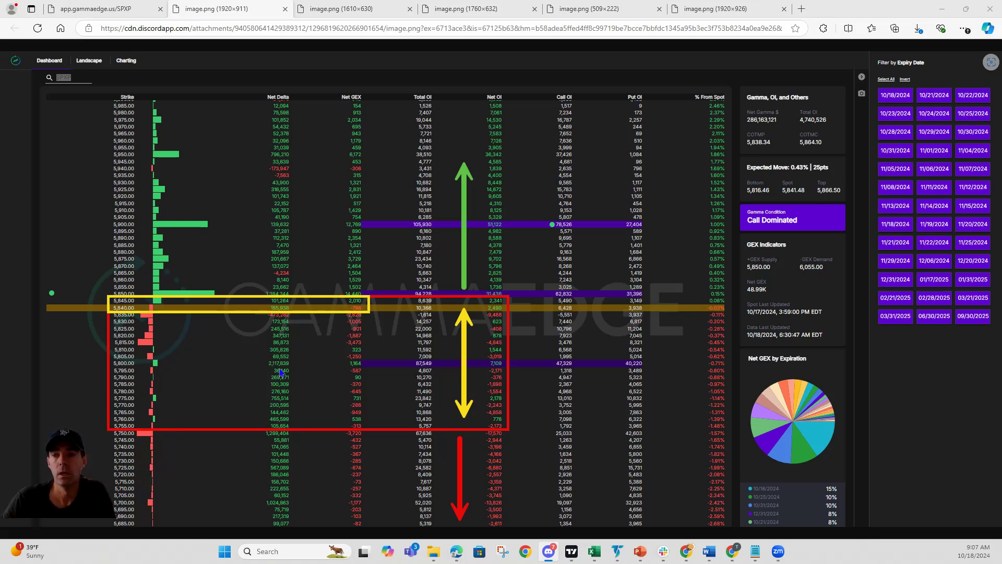
pyautogui.moveTo(291, 351)
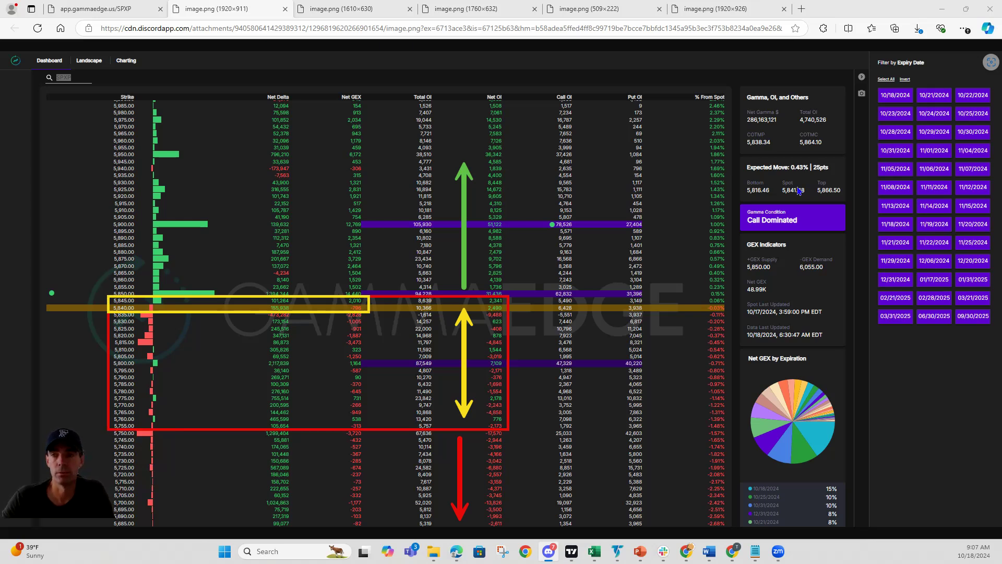
pyautogui.moveTo(271, 337)
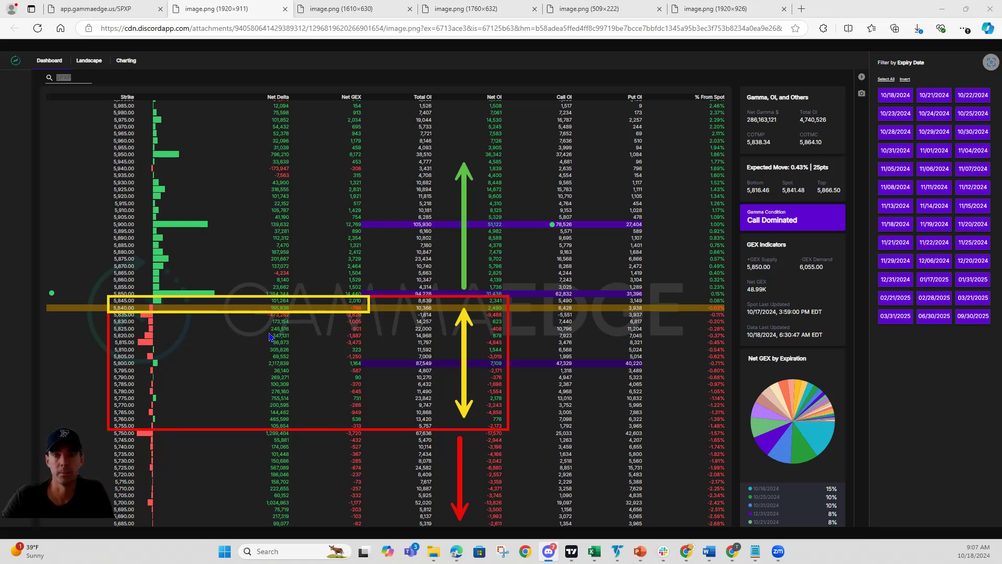
pyautogui.moveTo(255, 363)
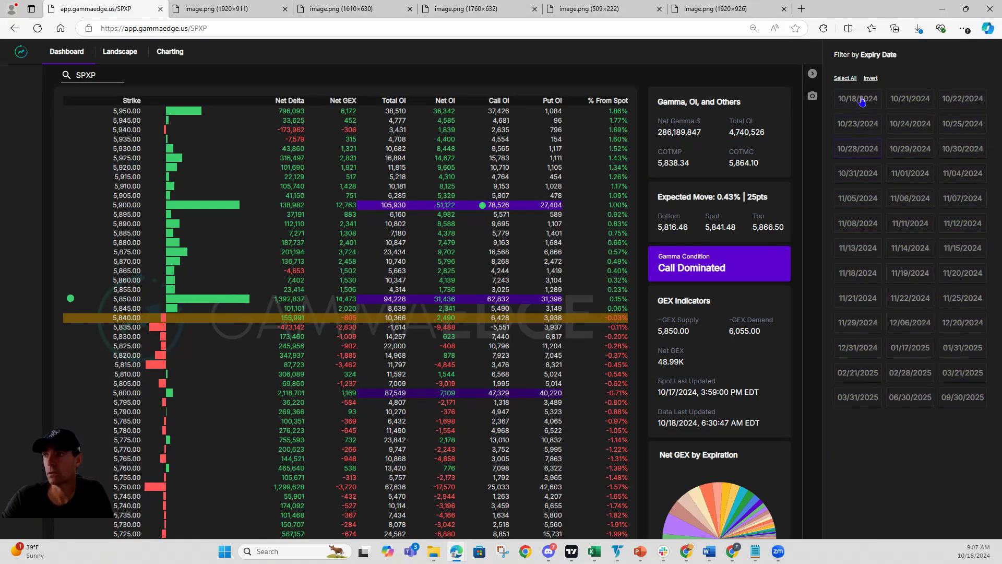
# - Filter the SPXP dashboard to the 10/18/2024 expiry, showing net GEX 4.22K
pyautogui.click(857, 99)
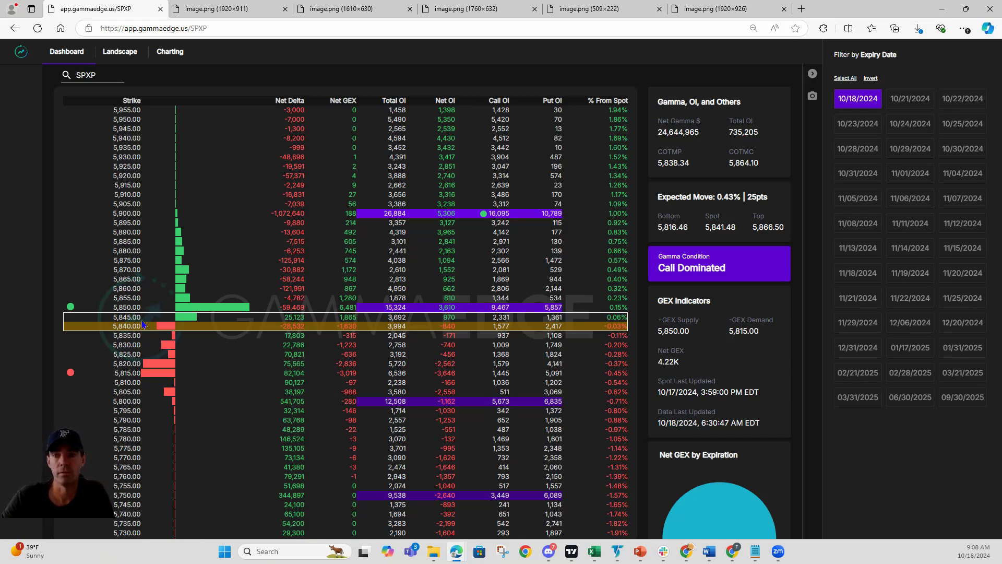
pyautogui.moveTo(58, 313)
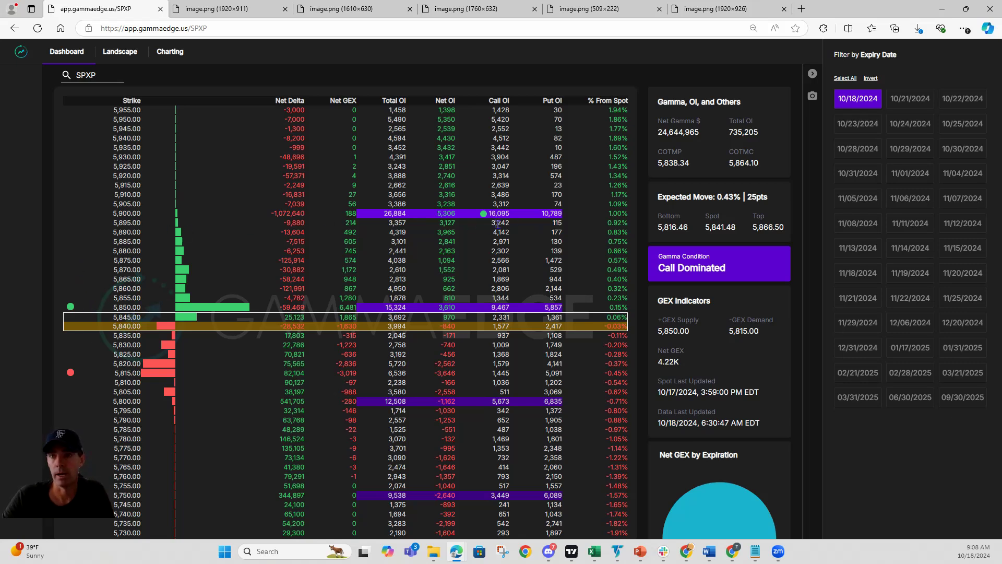
pyautogui.moveTo(314, 240)
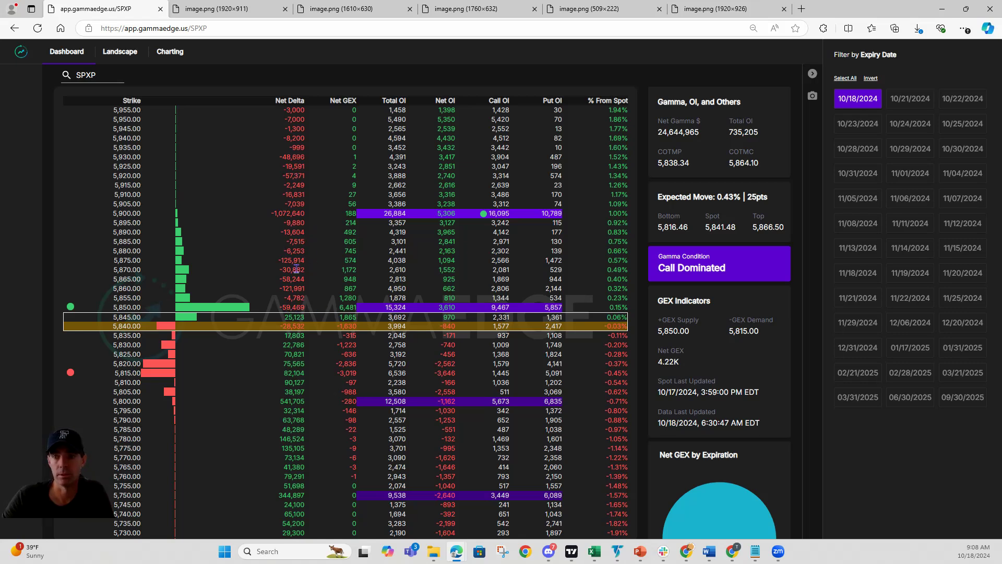
pyautogui.moveTo(234, 308)
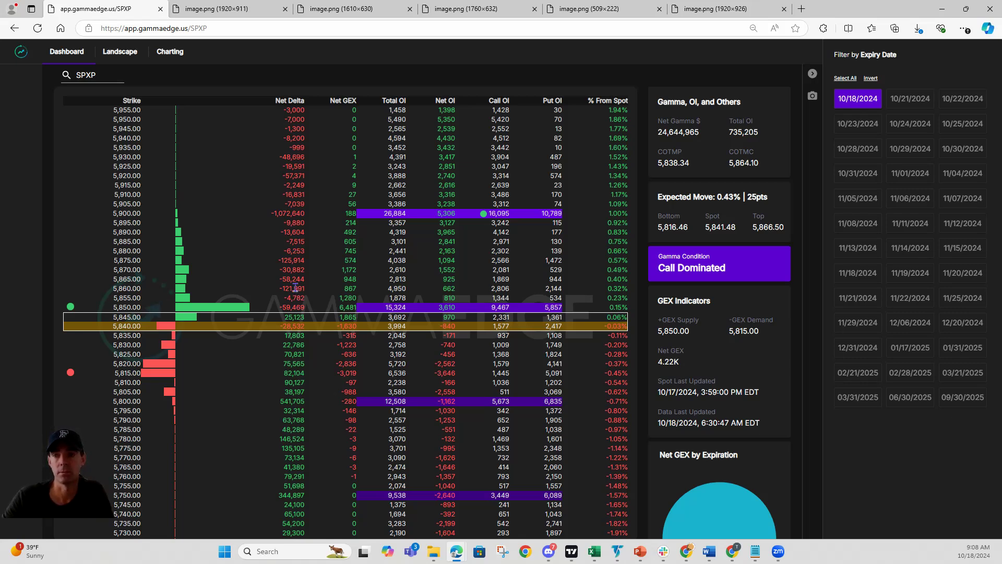
pyautogui.moveTo(243, 244)
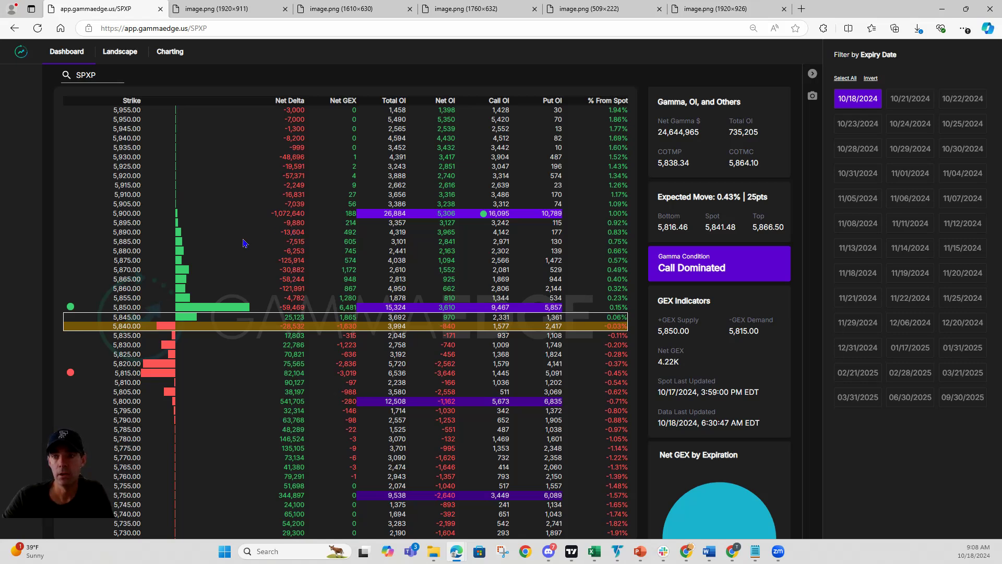
pyautogui.moveTo(275, 307)
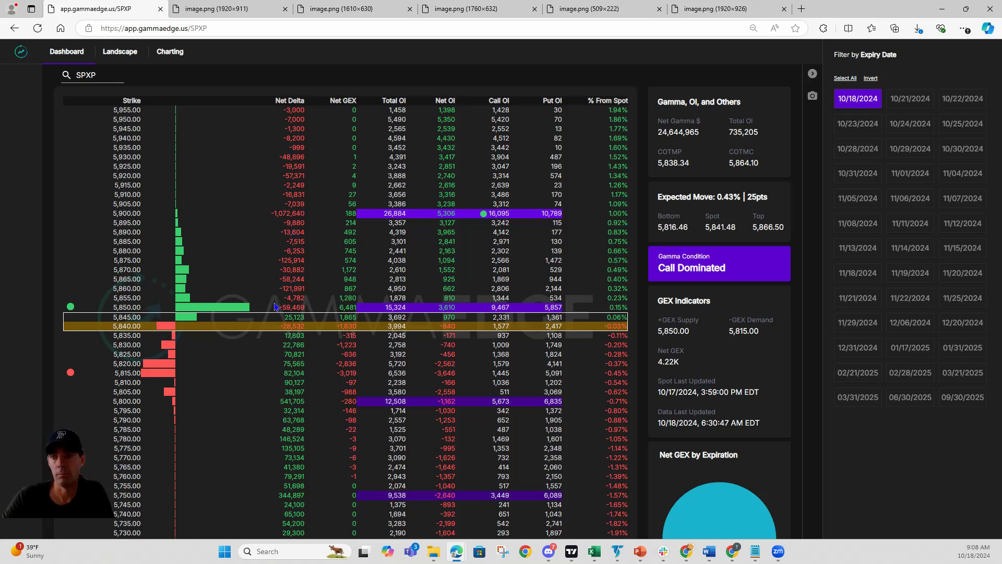
pyautogui.moveTo(277, 303)
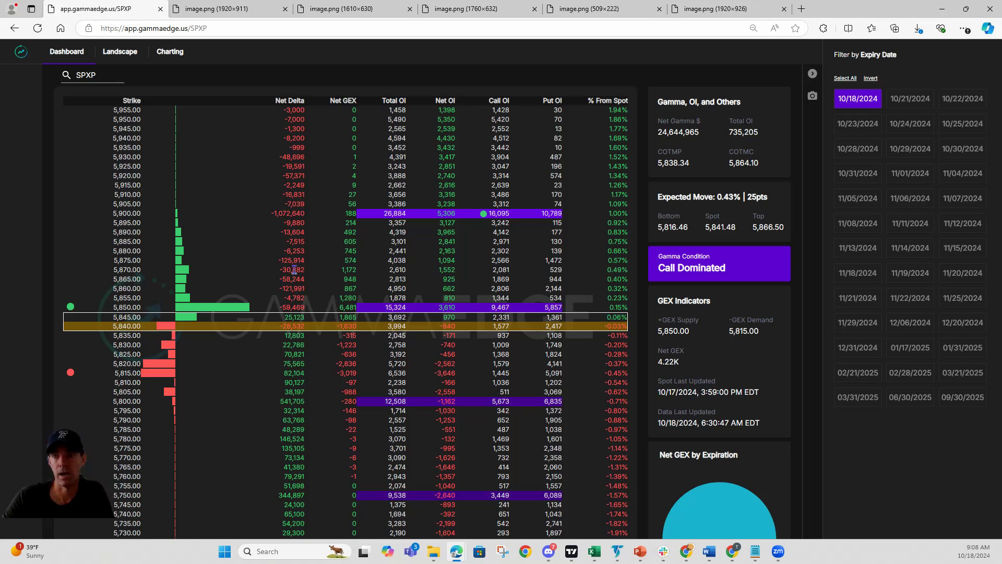
pyautogui.moveTo(284, 375)
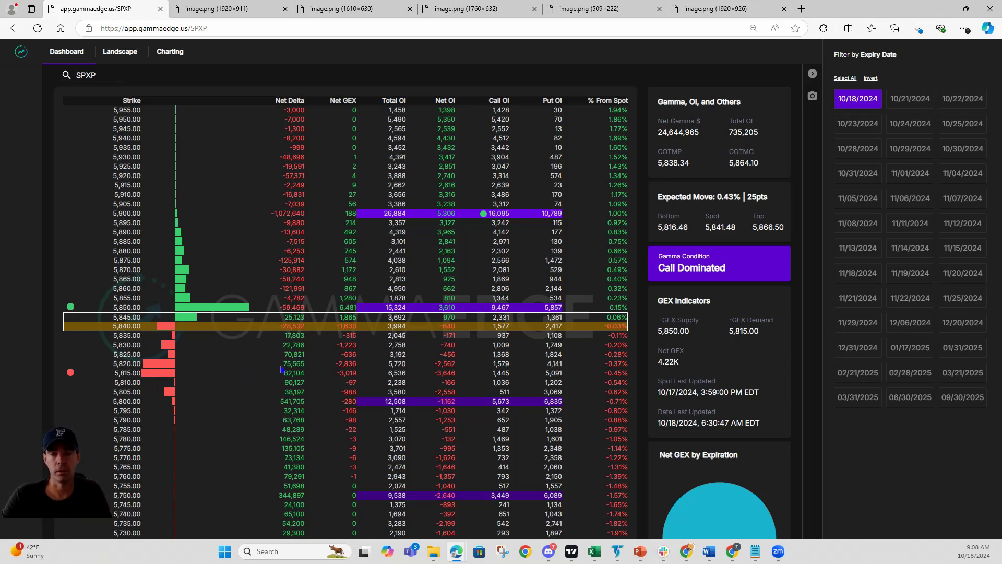
pyautogui.moveTo(291, 354)
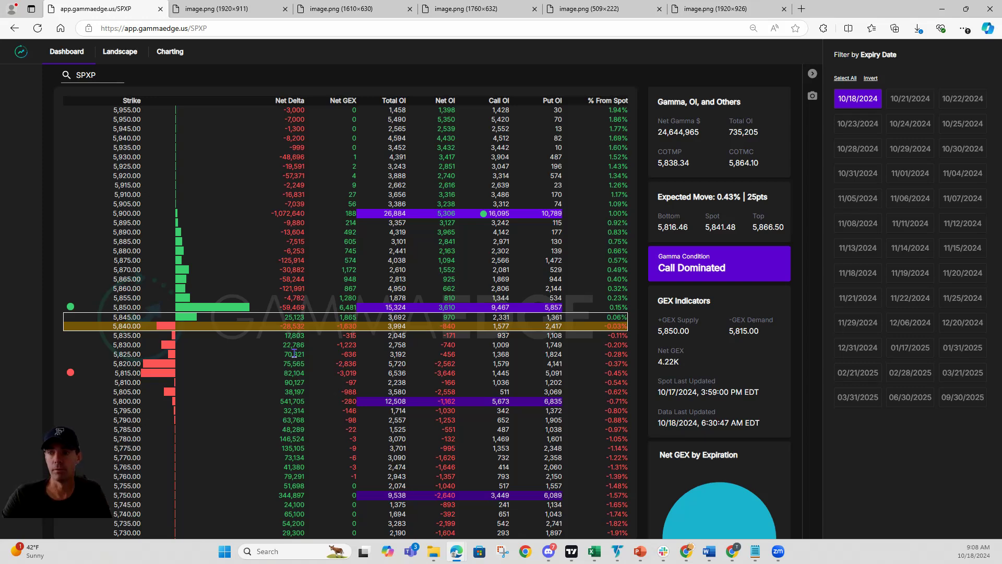
pyautogui.moveTo(269, 359)
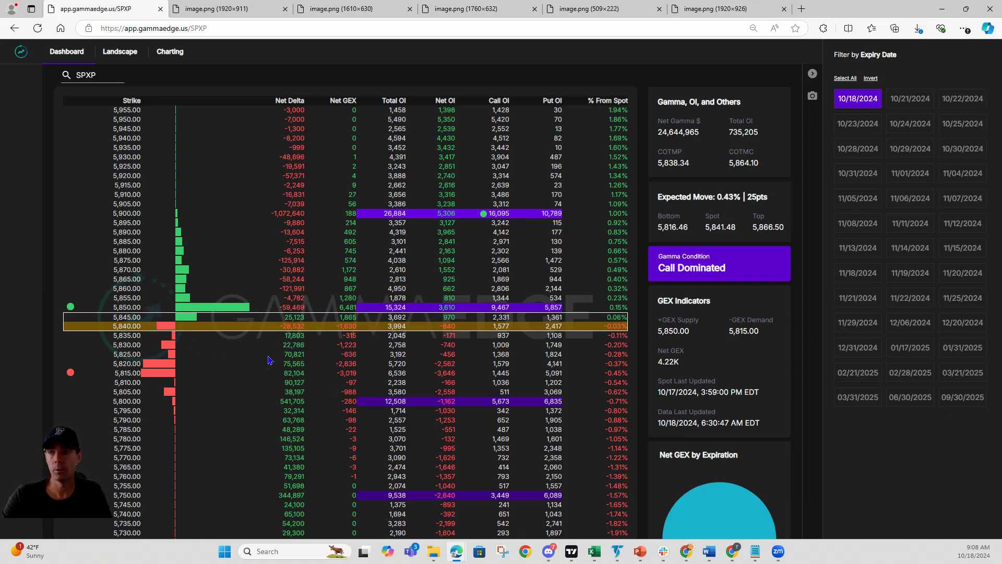
pyautogui.moveTo(248, 379)
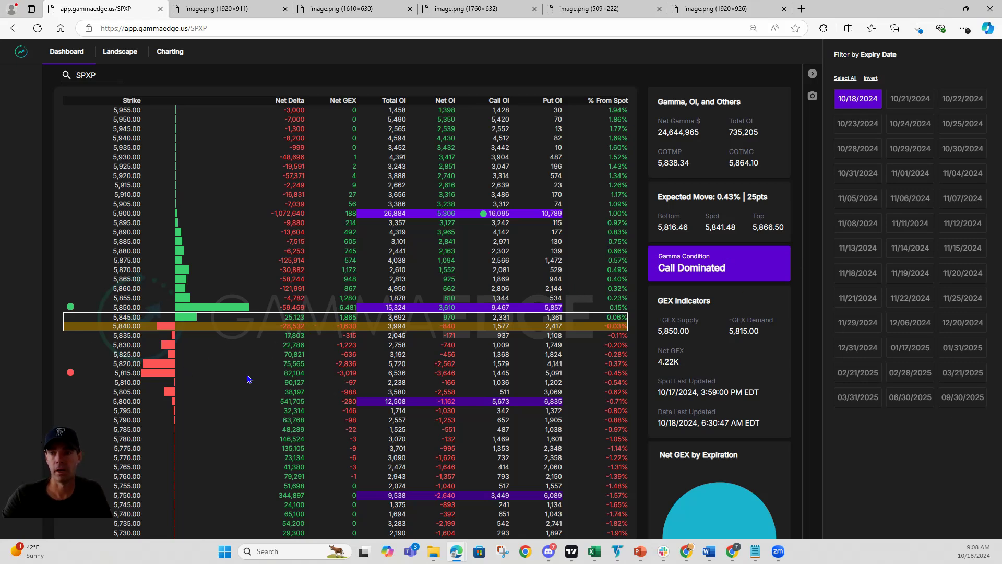
pyautogui.moveTo(276, 382)
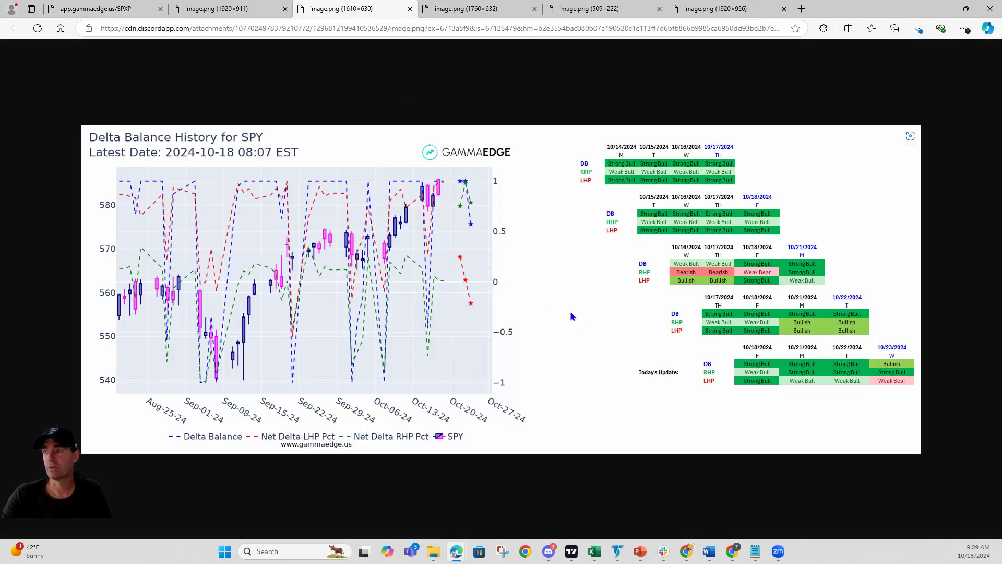
pyautogui.moveTo(785, 409)
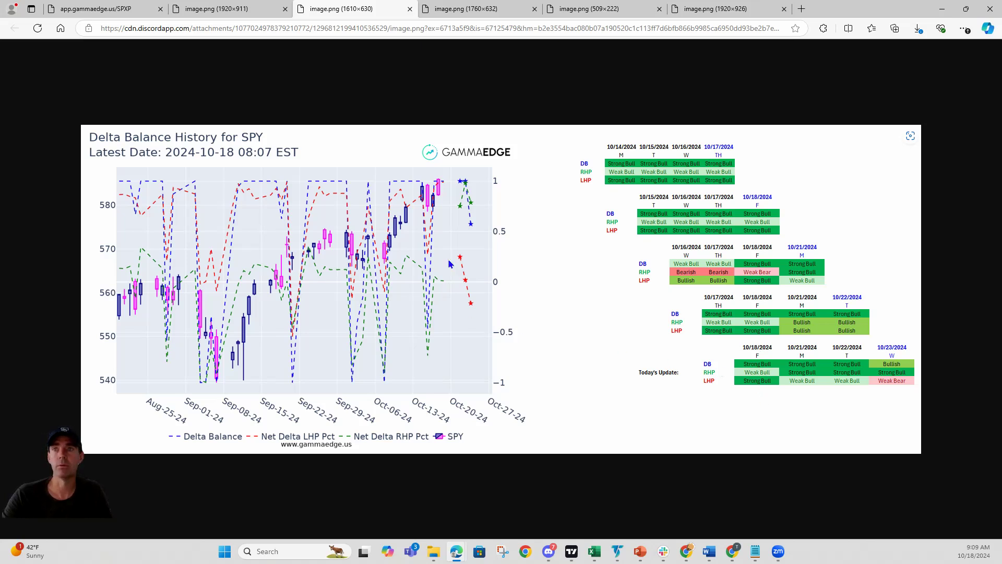
pyautogui.moveTo(590, 230)
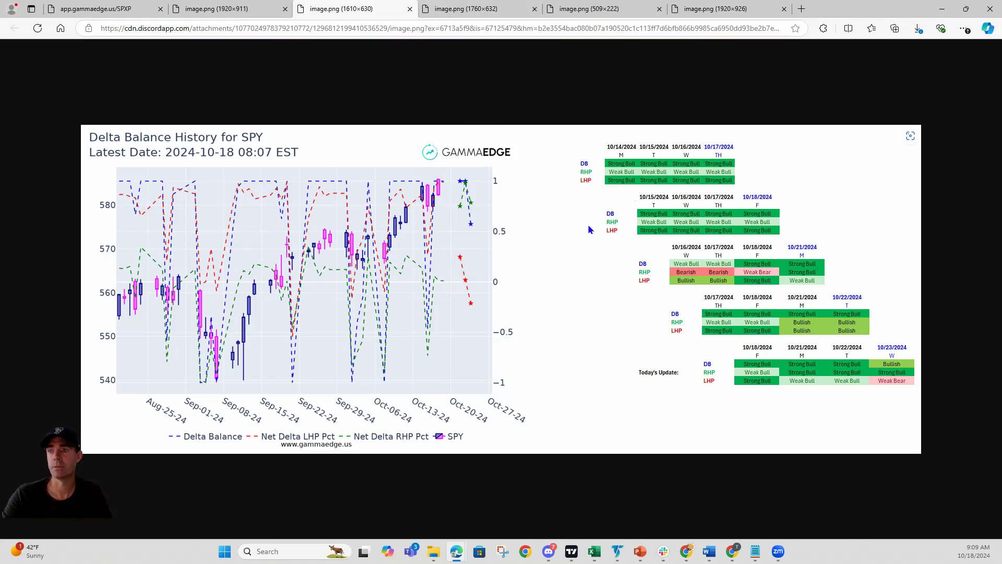
pyautogui.moveTo(537, 290)
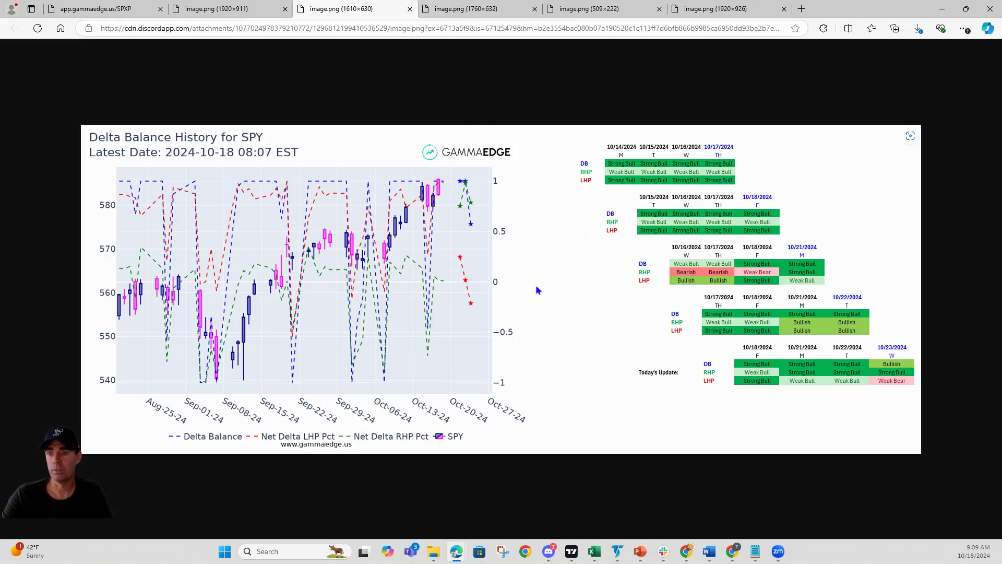
pyautogui.moveTo(472, 310)
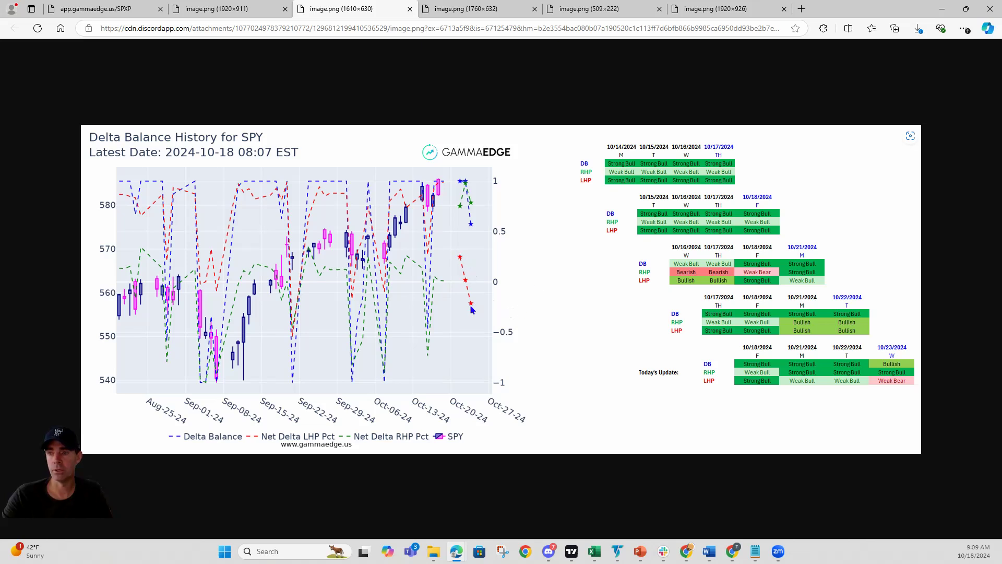
pyautogui.moveTo(449, 187)
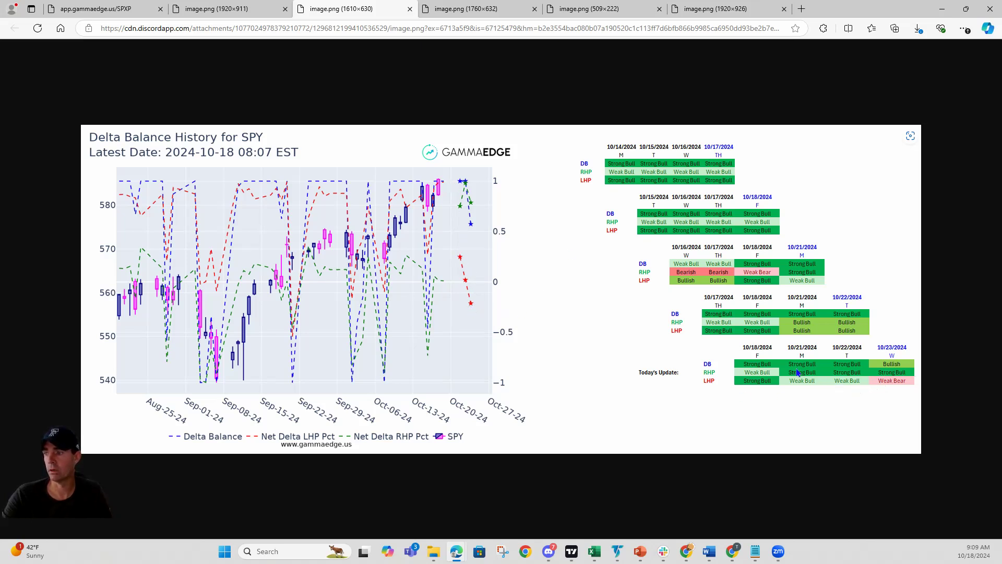
pyautogui.moveTo(505, 322)
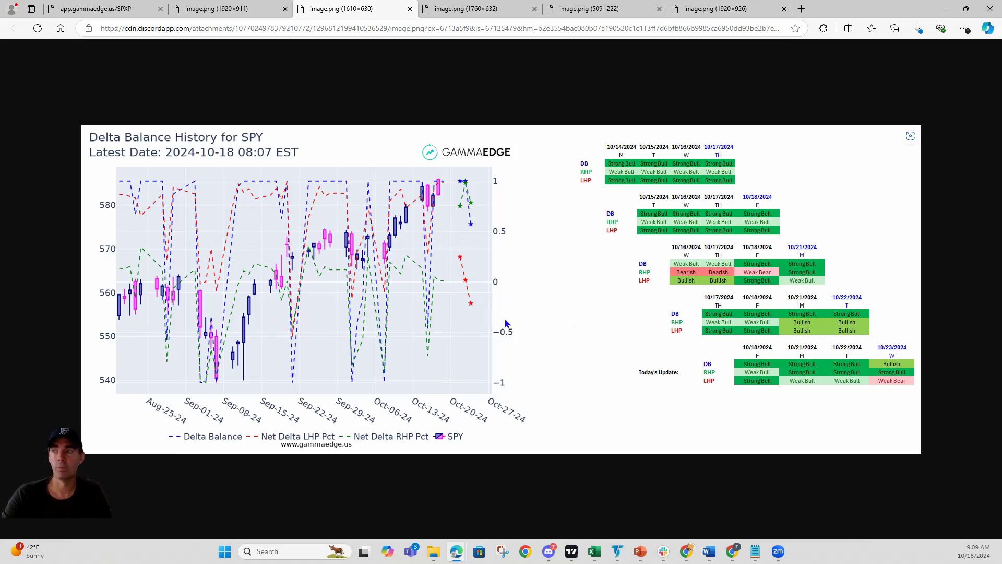
pyautogui.moveTo(471, 187)
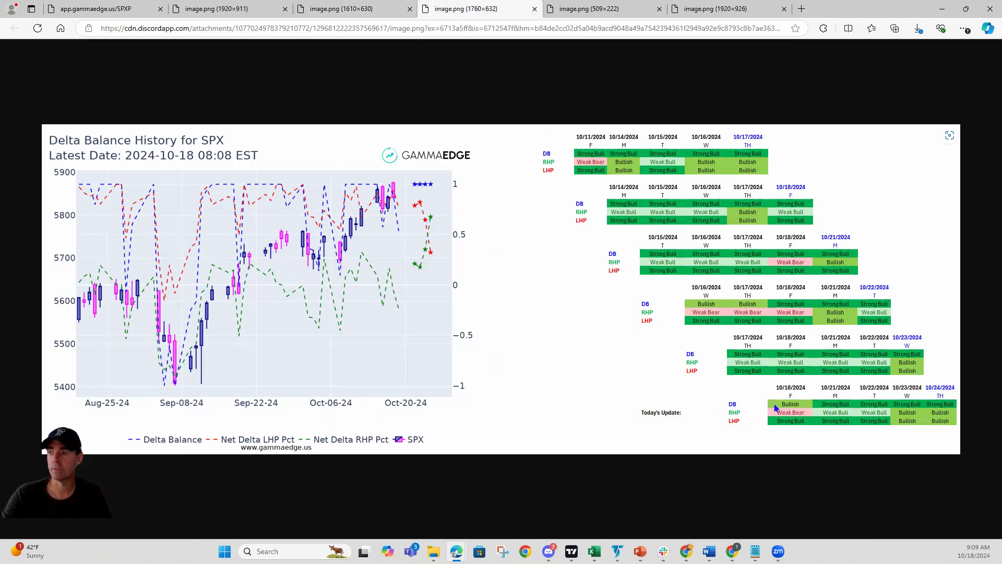
pyautogui.moveTo(449, 372)
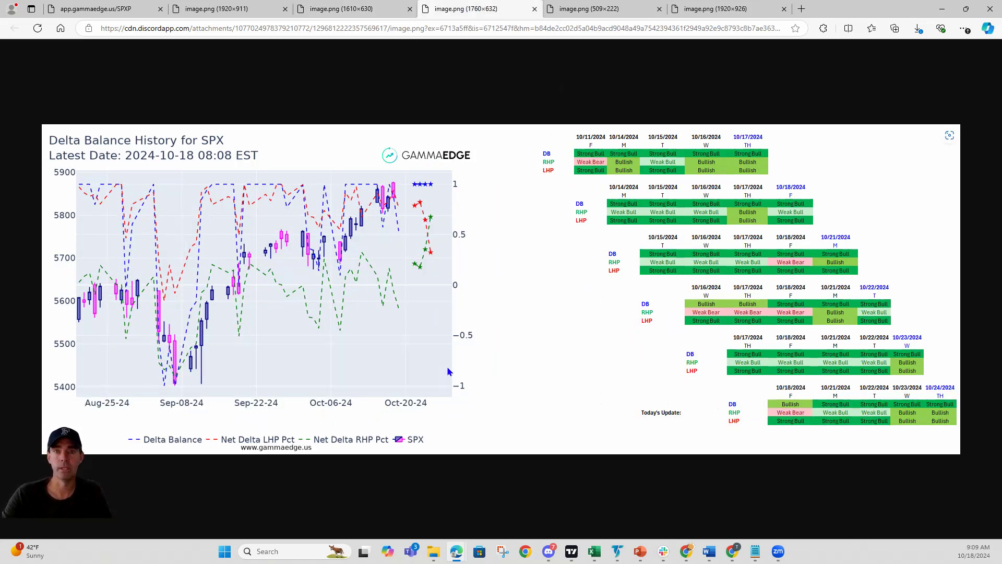
pyautogui.moveTo(499, 349)
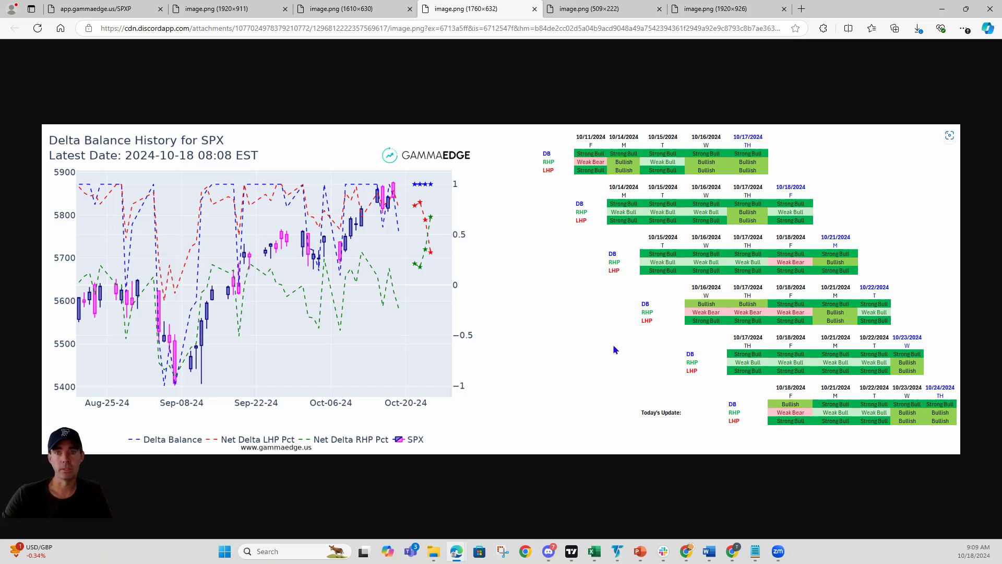
pyautogui.moveTo(616, 398)
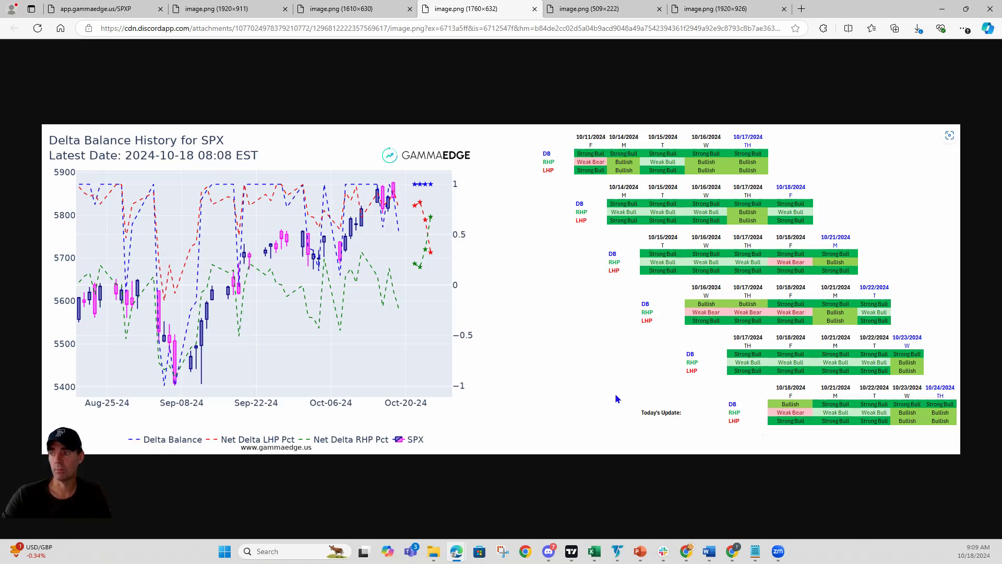
pyautogui.moveTo(501, 371)
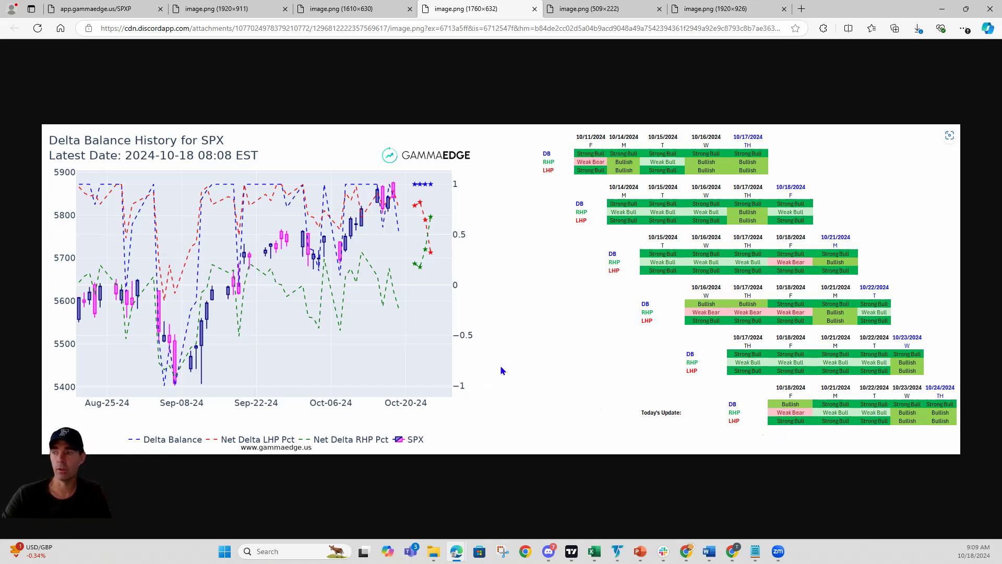
pyautogui.moveTo(576, 359)
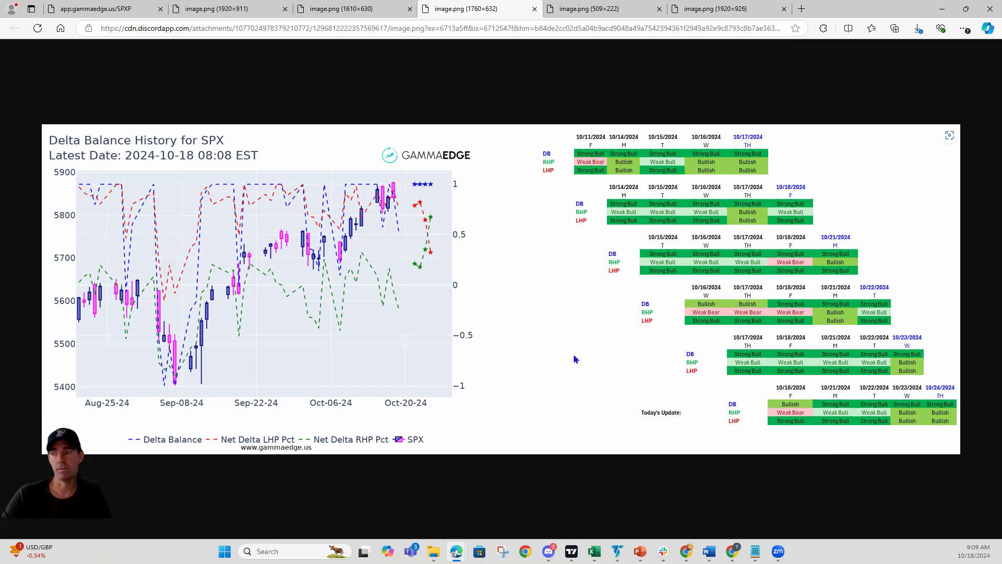
pyautogui.moveTo(612, 404)
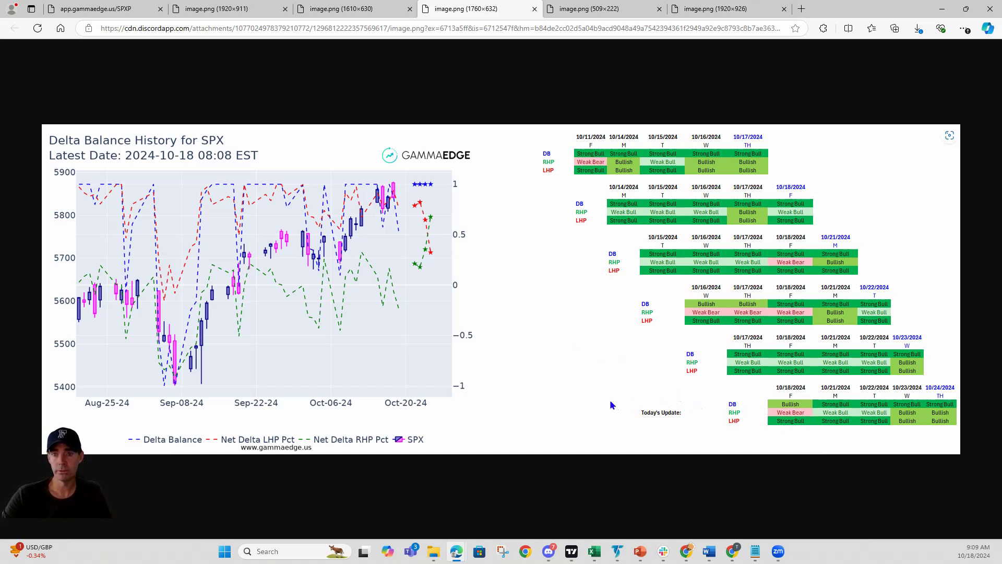
pyautogui.moveTo(853, 413)
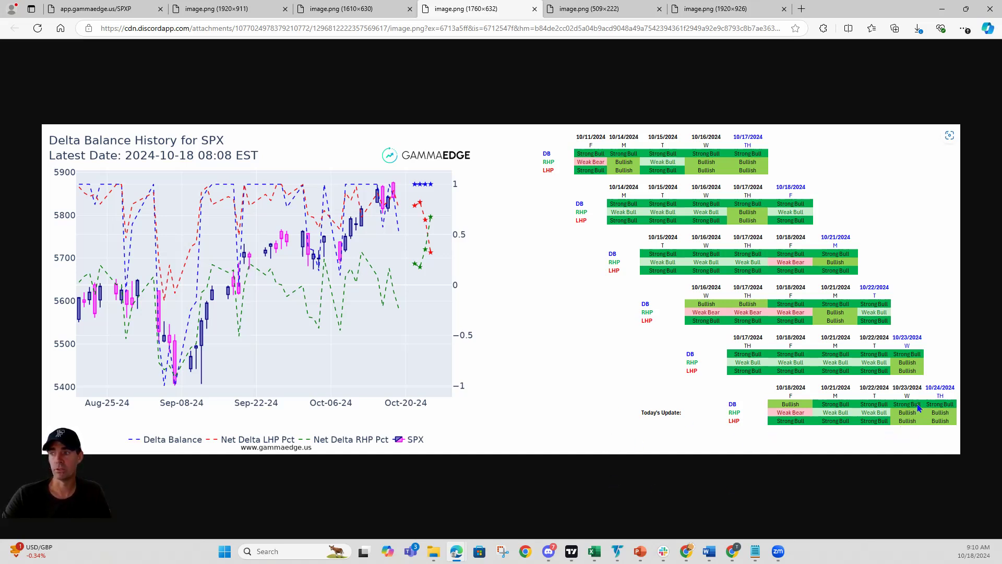
pyautogui.moveTo(906, 430)
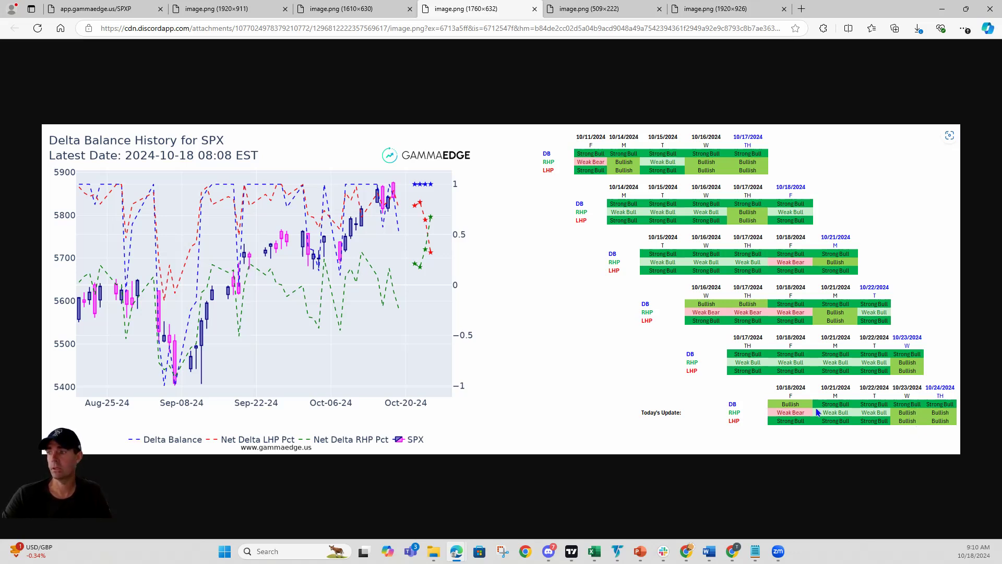
pyautogui.moveTo(879, 421)
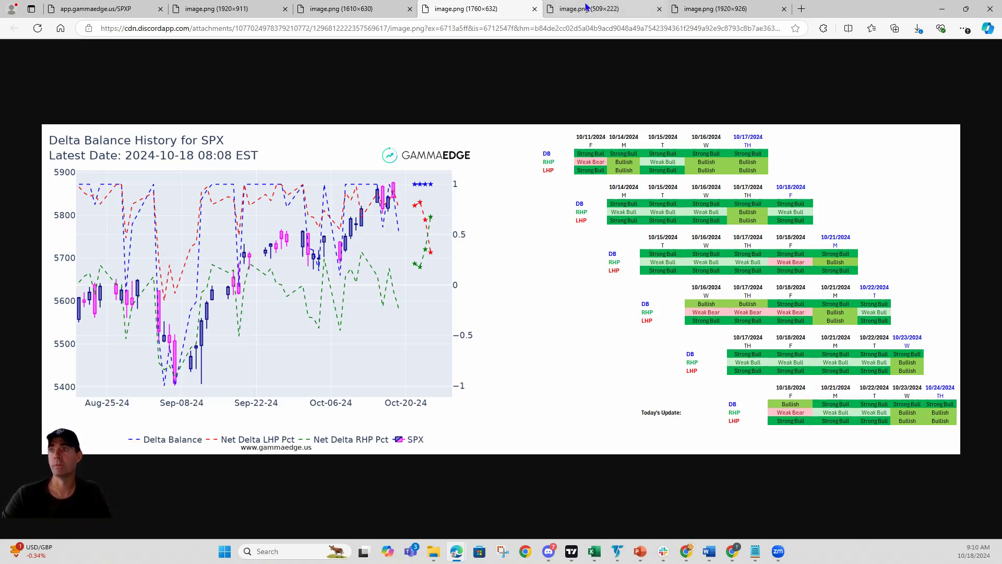
# - Switch to the image.png tab showing the Market Trend (ARCX) summary
pyautogui.click(601, 8)
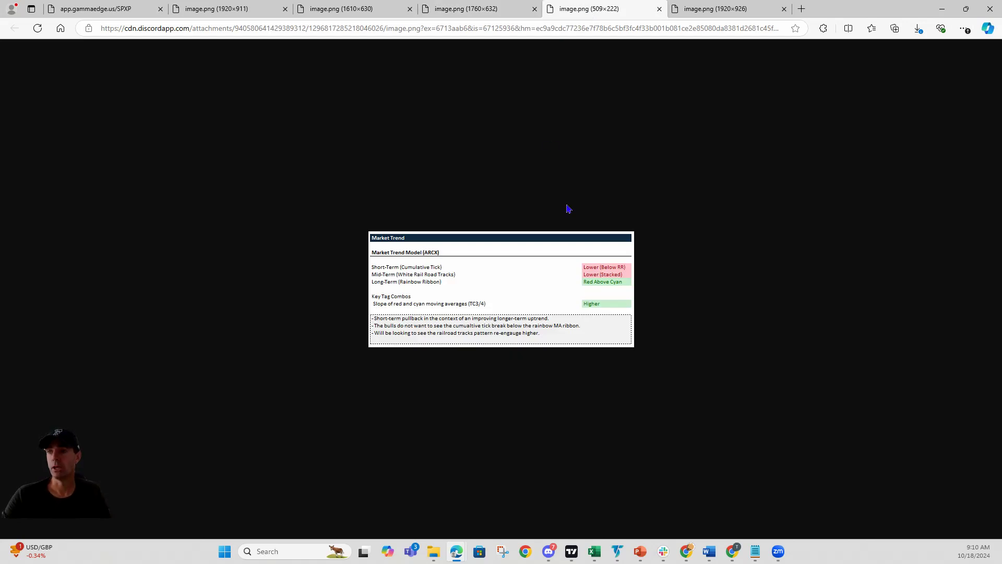
pyautogui.moveTo(600, 290)
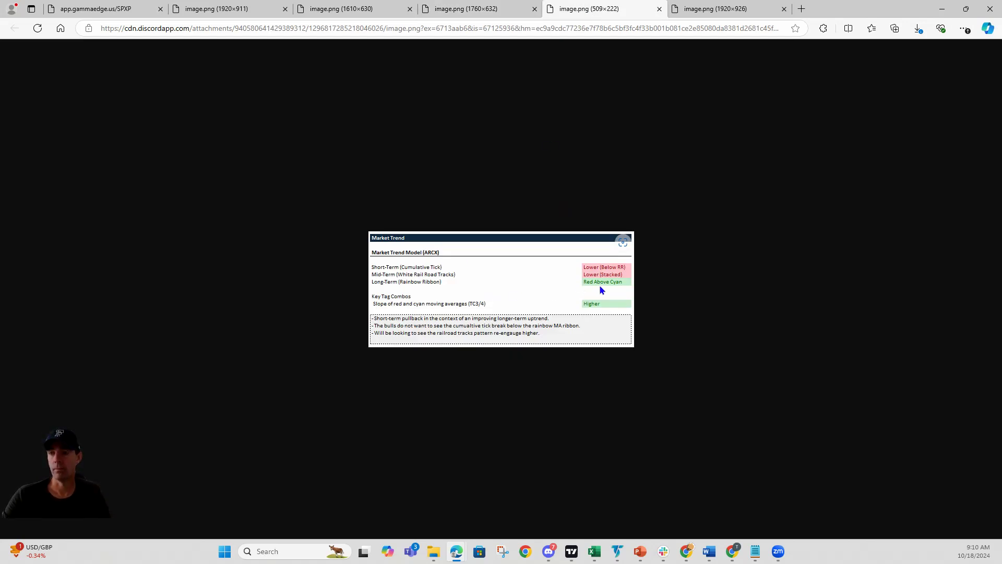
pyautogui.moveTo(622, 262)
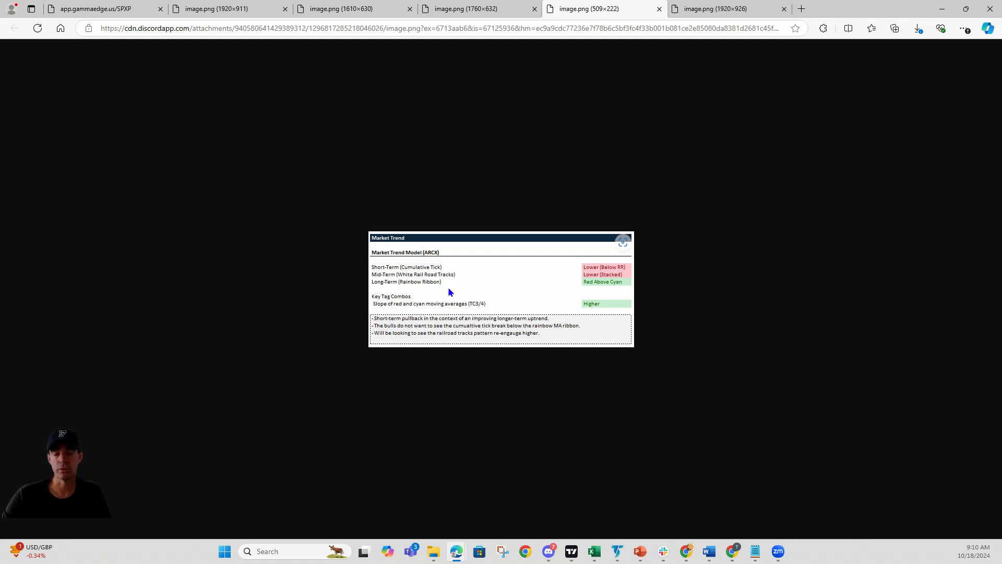
pyautogui.moveTo(445, 271)
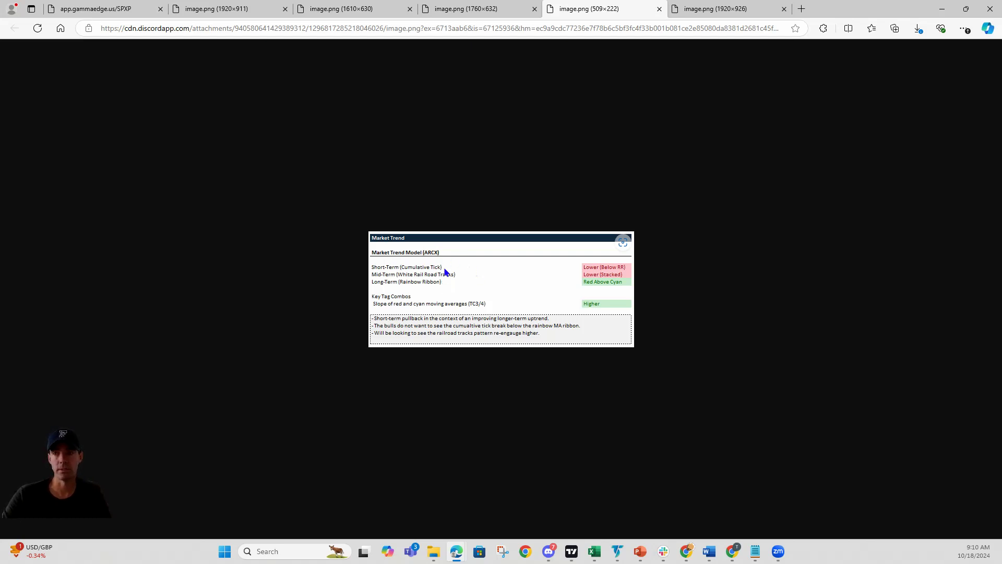
pyautogui.moveTo(422, 276)
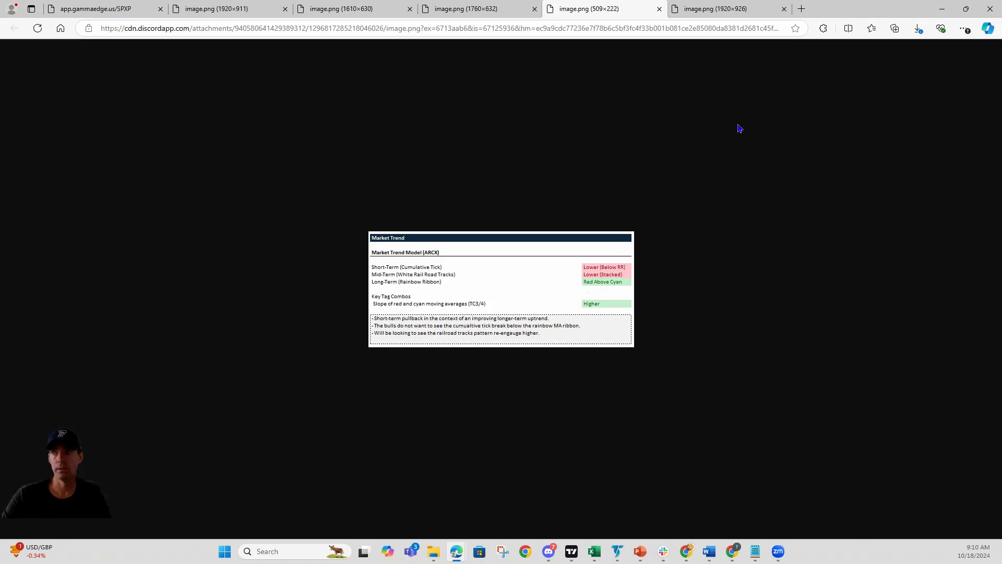
# - View the 1-minute RSP breadth chart image with cumulative tick panels
pyautogui.click(728, 8)
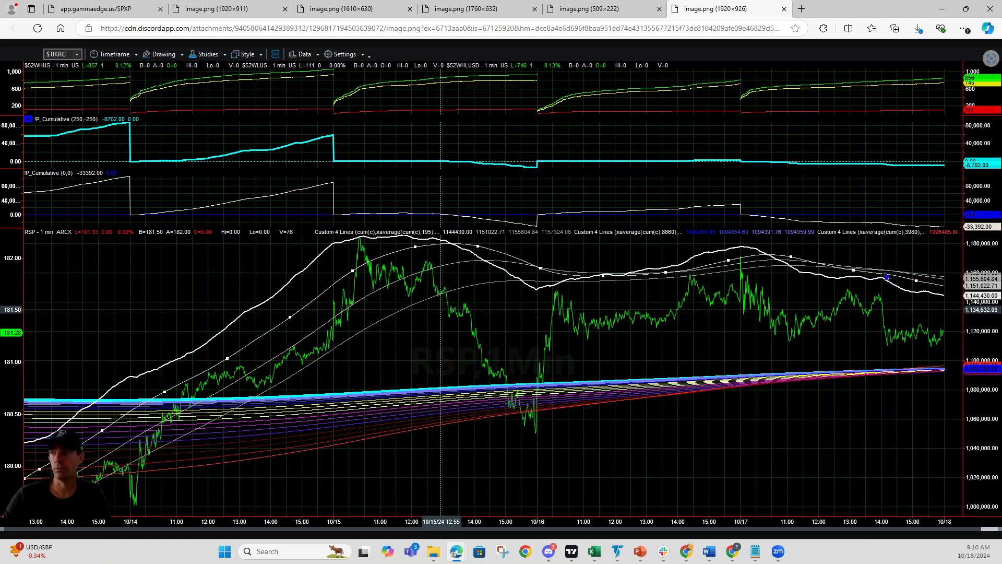
pyautogui.moveTo(926, 363)
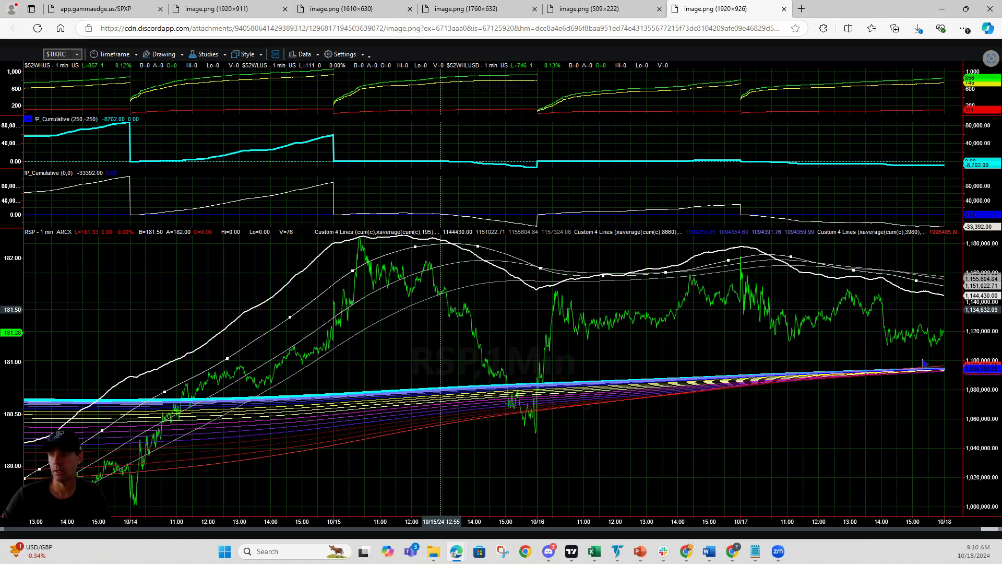
pyautogui.moveTo(928, 373)
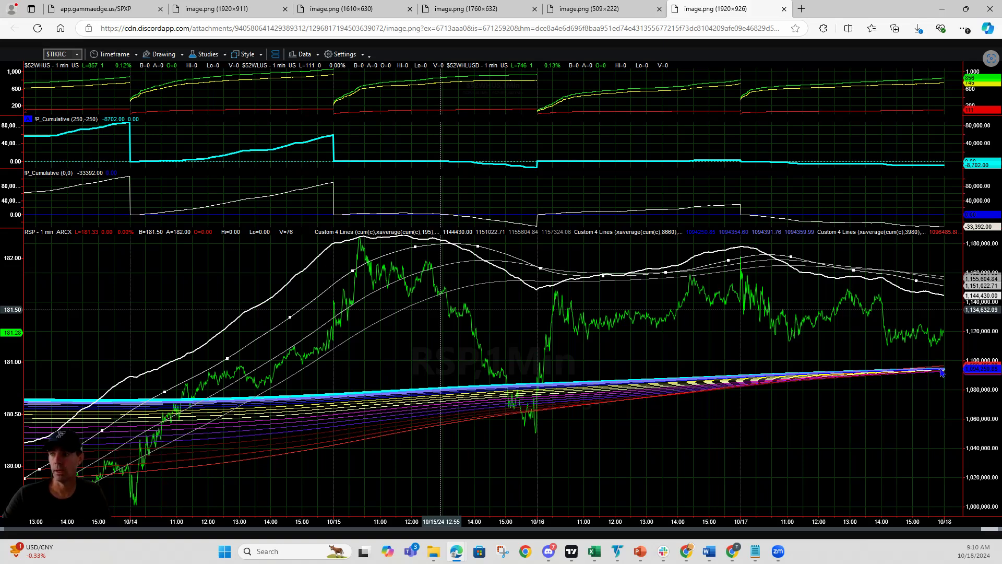
pyautogui.moveTo(860, 347)
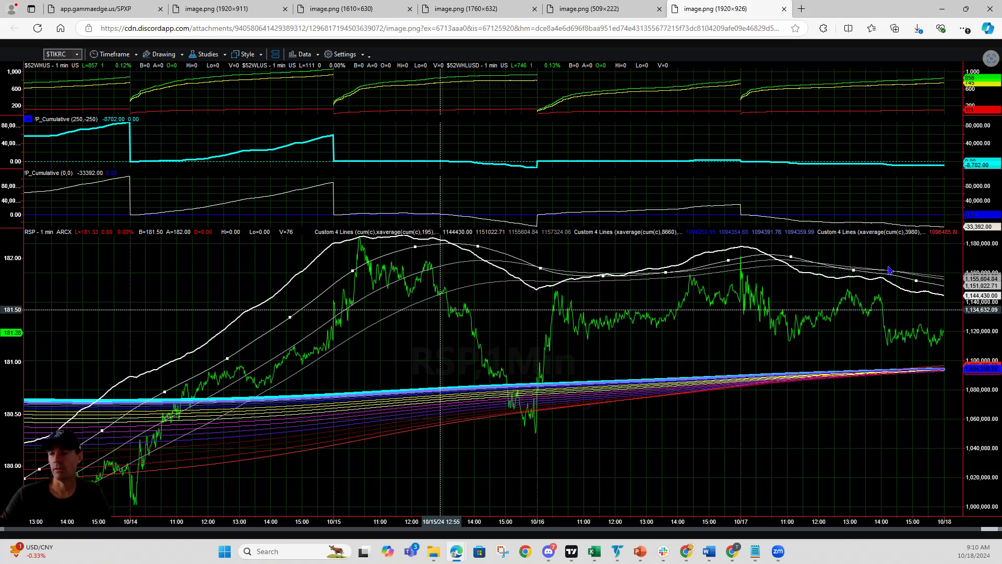
pyautogui.moveTo(915, 224)
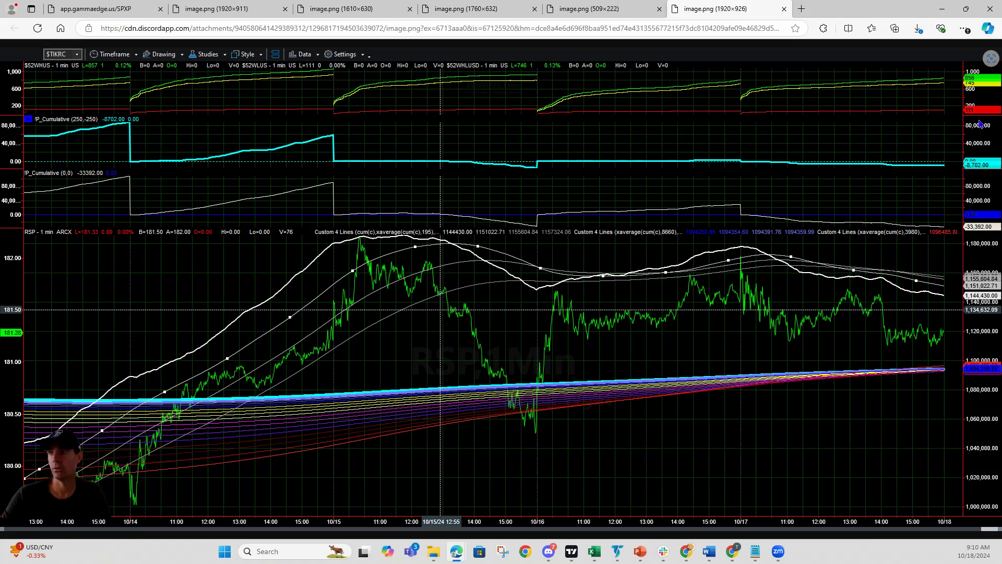
pyautogui.moveTo(811, 126)
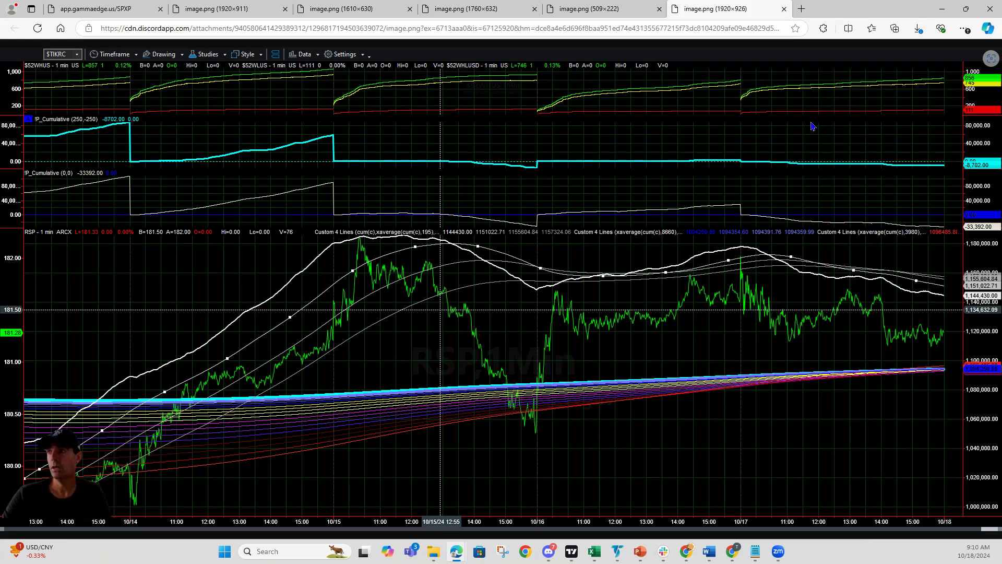
pyautogui.moveTo(939, 179)
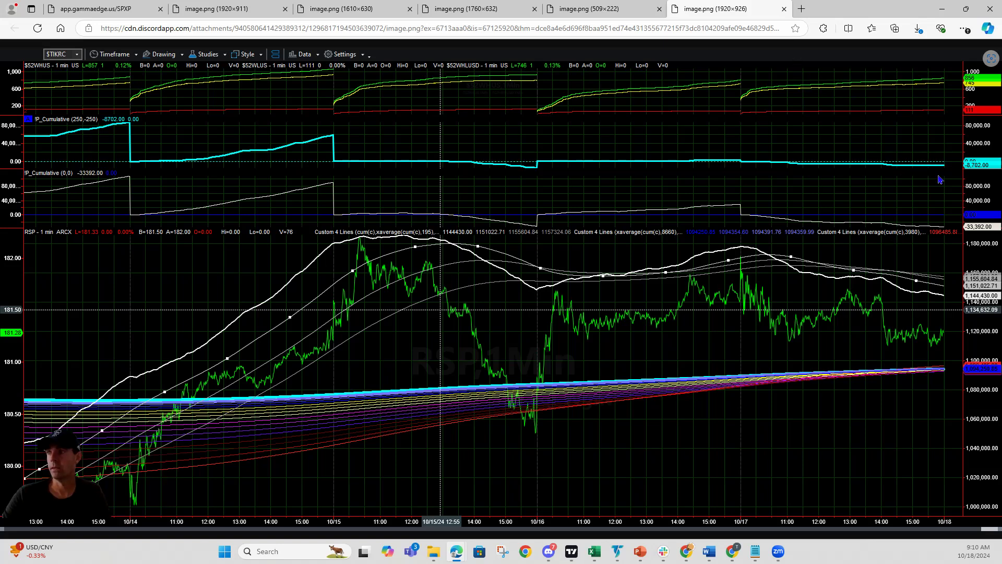
pyautogui.moveTo(931, 169)
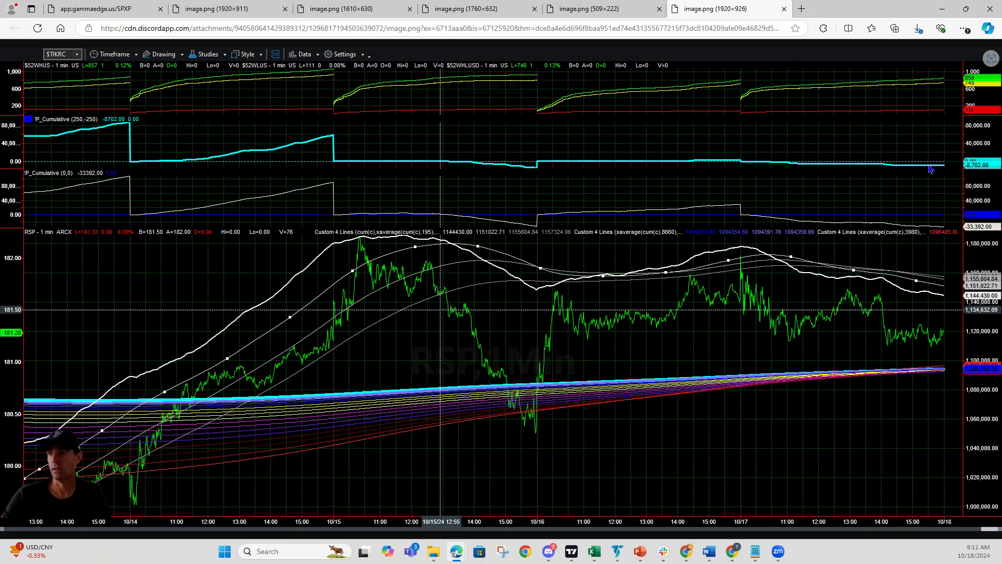
pyautogui.moveTo(911, 176)
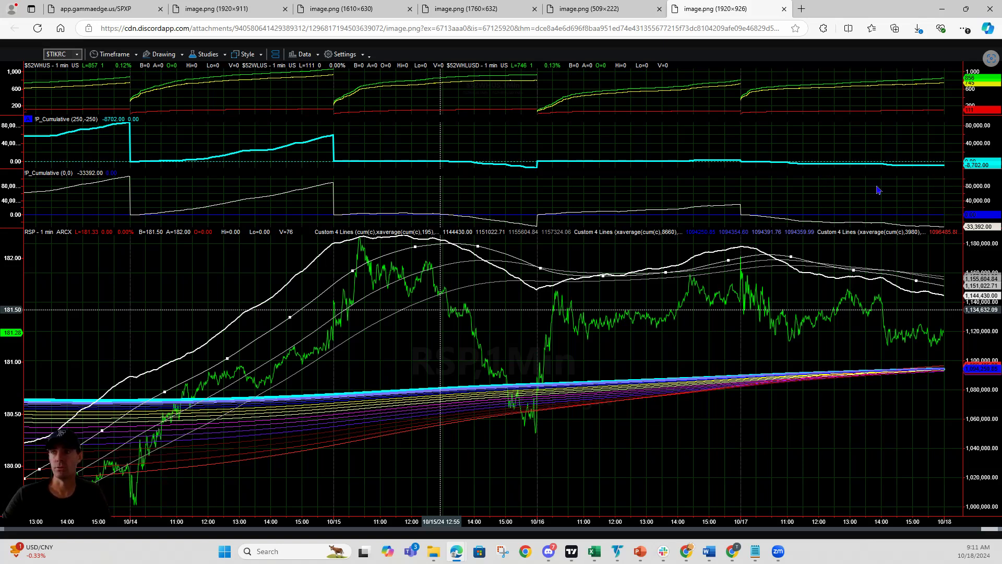
pyautogui.moveTo(885, 291)
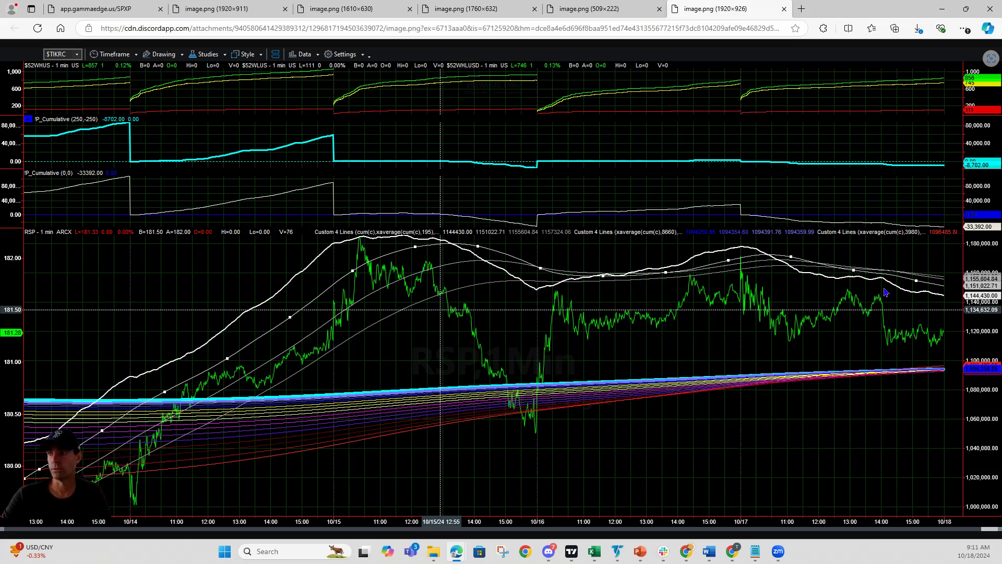
pyautogui.moveTo(930, 296)
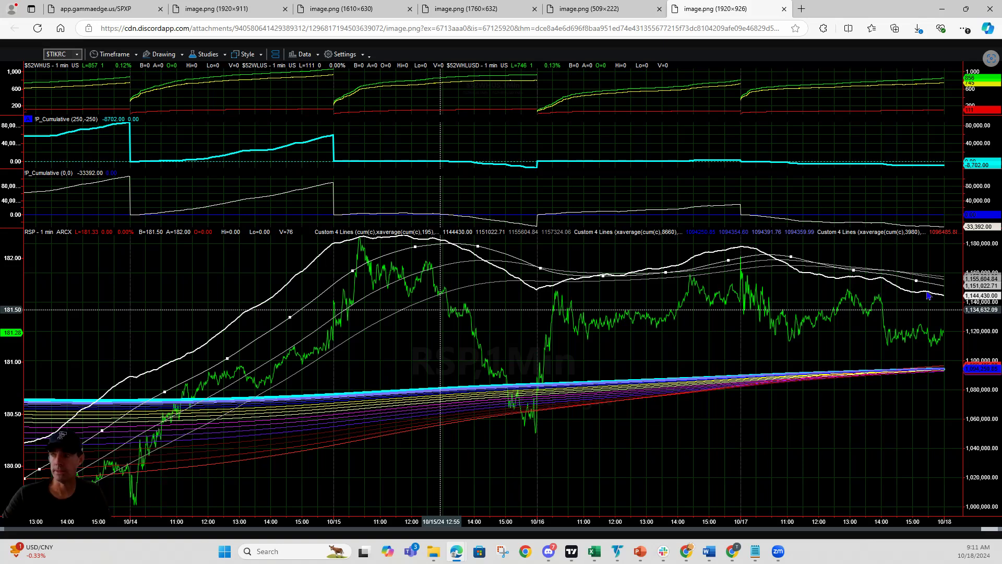
pyautogui.moveTo(908, 317)
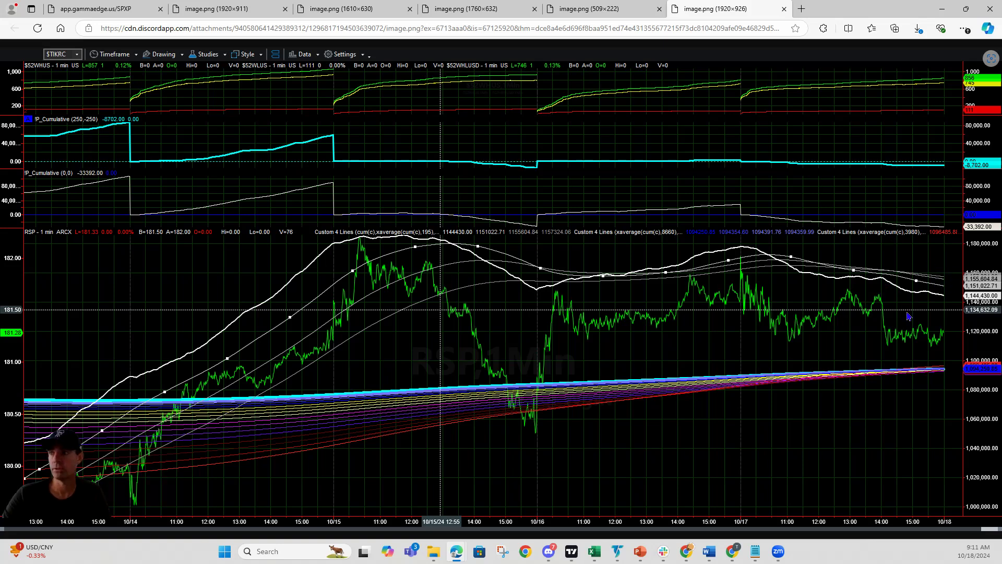
pyautogui.moveTo(928, 312)
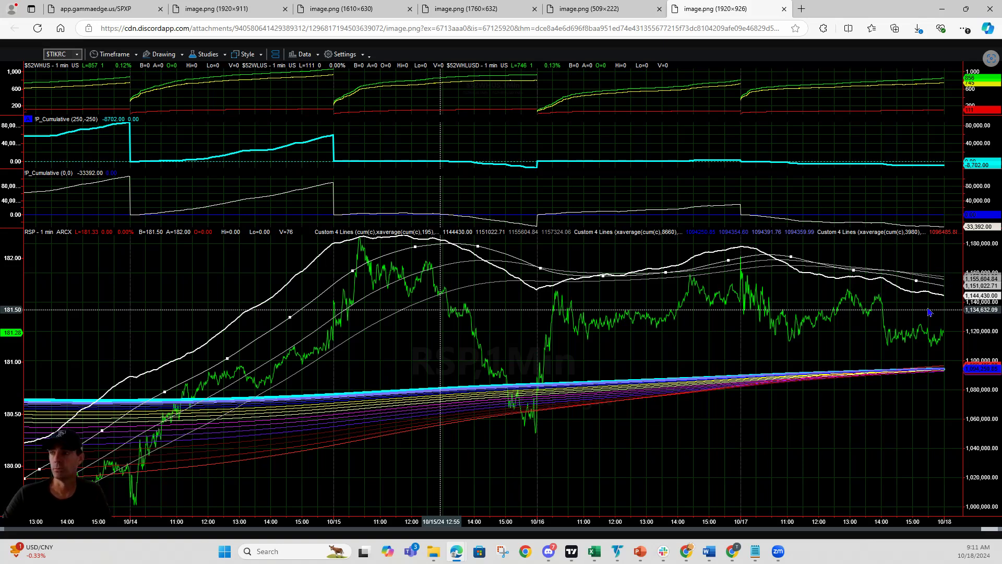
pyautogui.moveTo(777, 264)
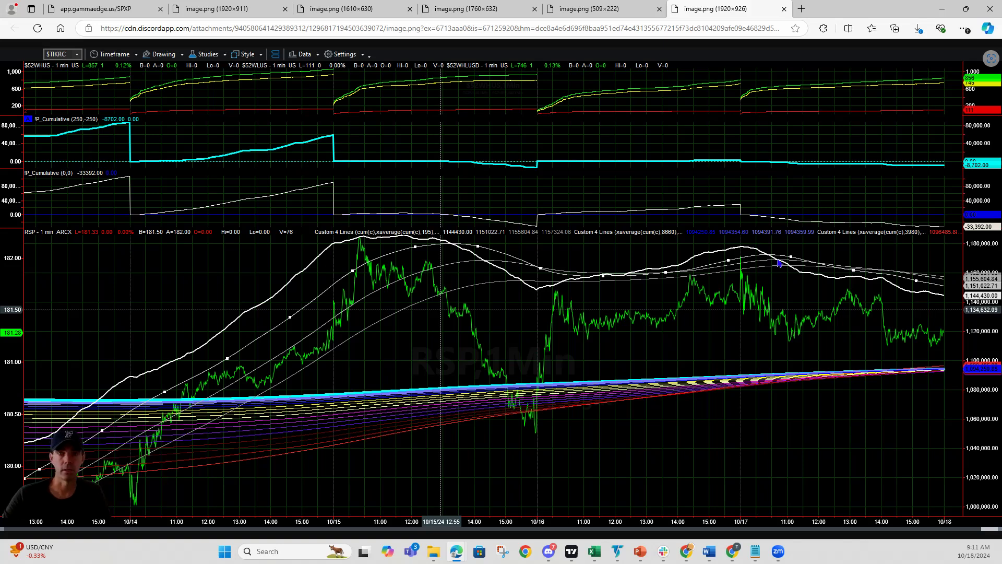
pyautogui.moveTo(757, 268)
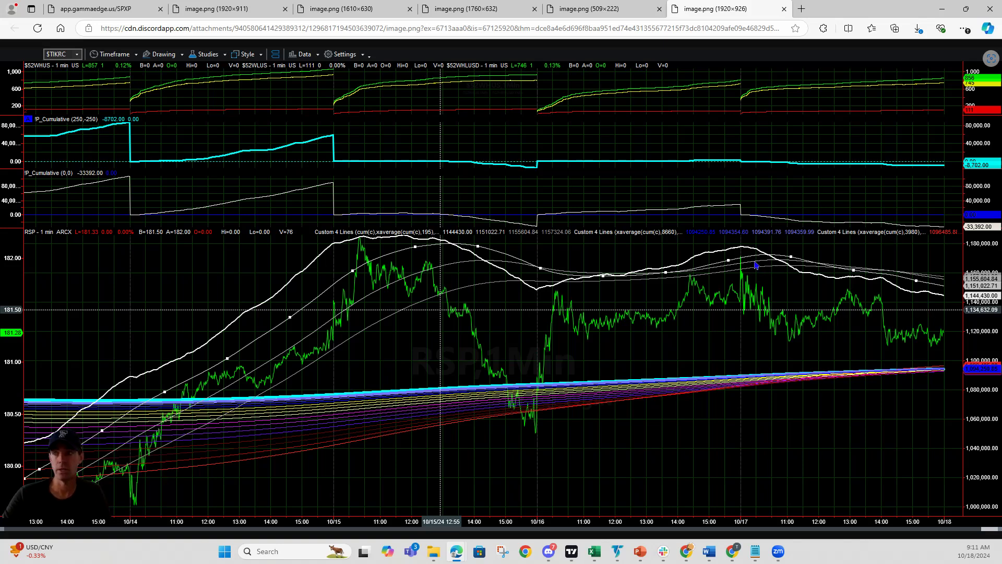
pyautogui.moveTo(781, 269)
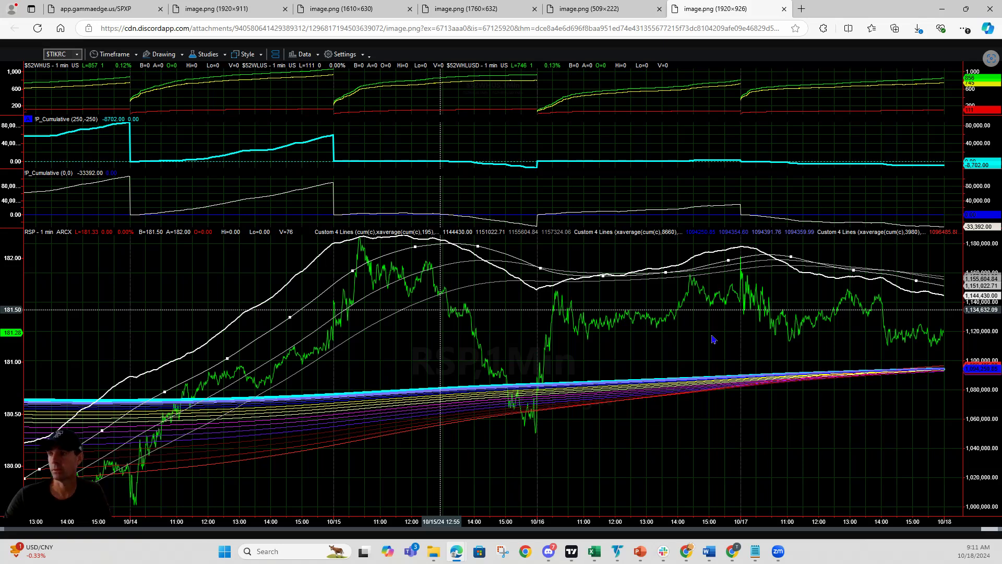
pyautogui.moveTo(937, 332)
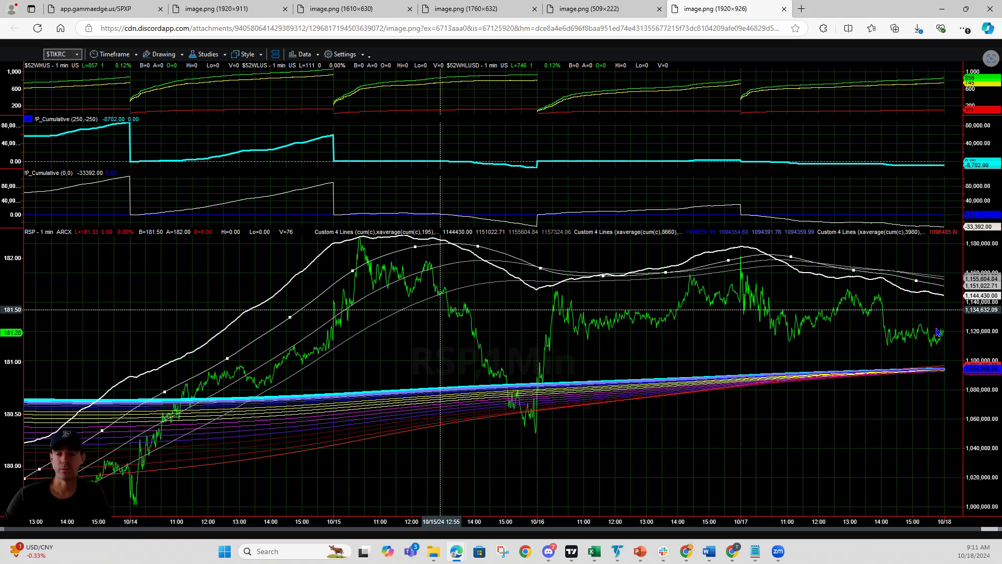
pyautogui.moveTo(821, 411)
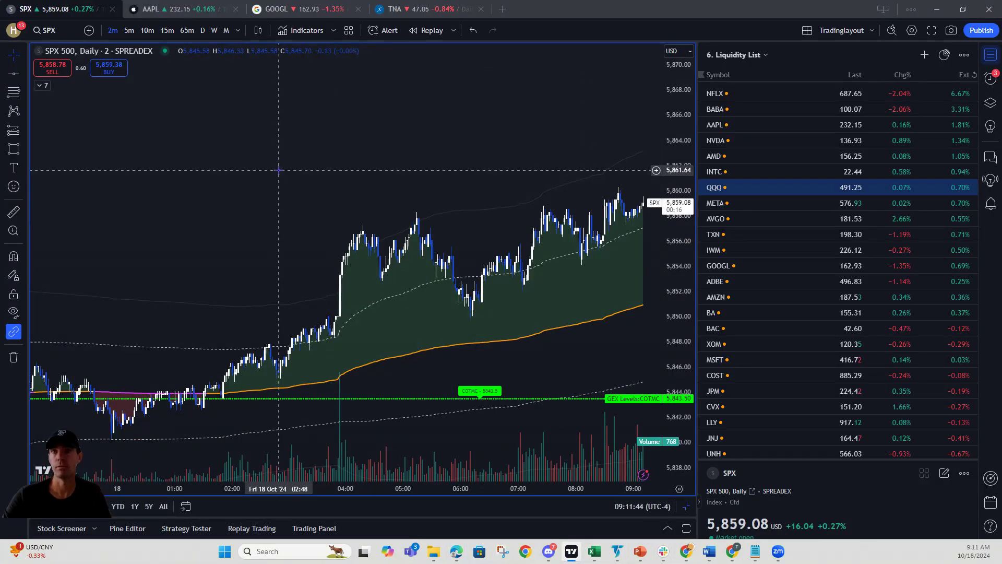
# - Change the chart symbol from SPREADEX SPX to the S&P 500 Index (SP)
pyautogui.click(50, 30)
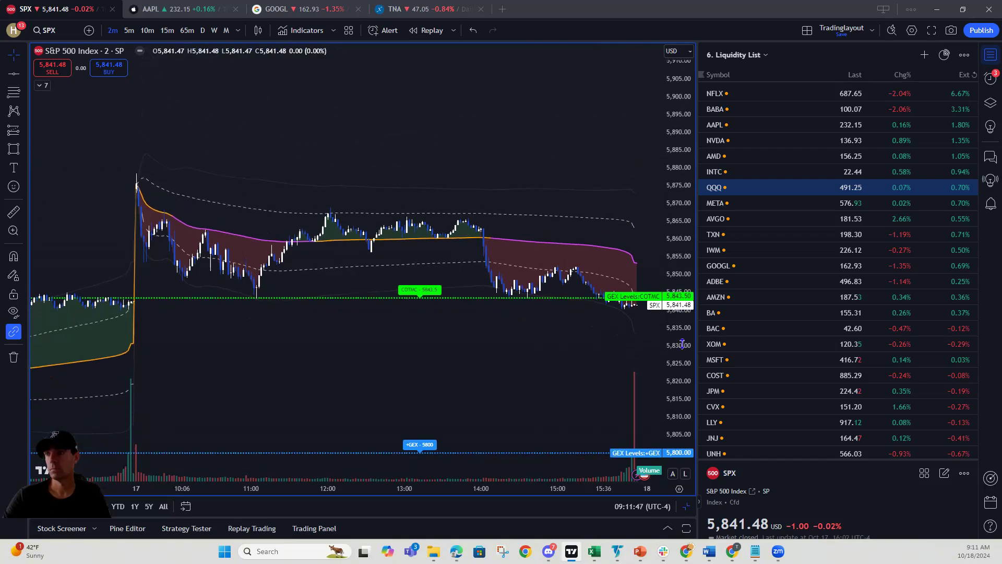
pyautogui.click(45, 30)
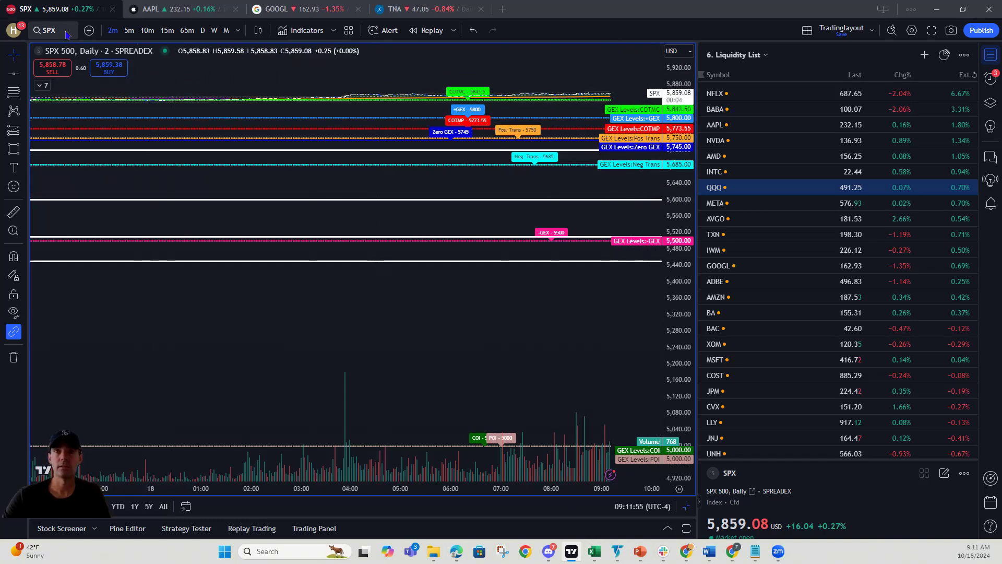
pyautogui.click(45, 30)
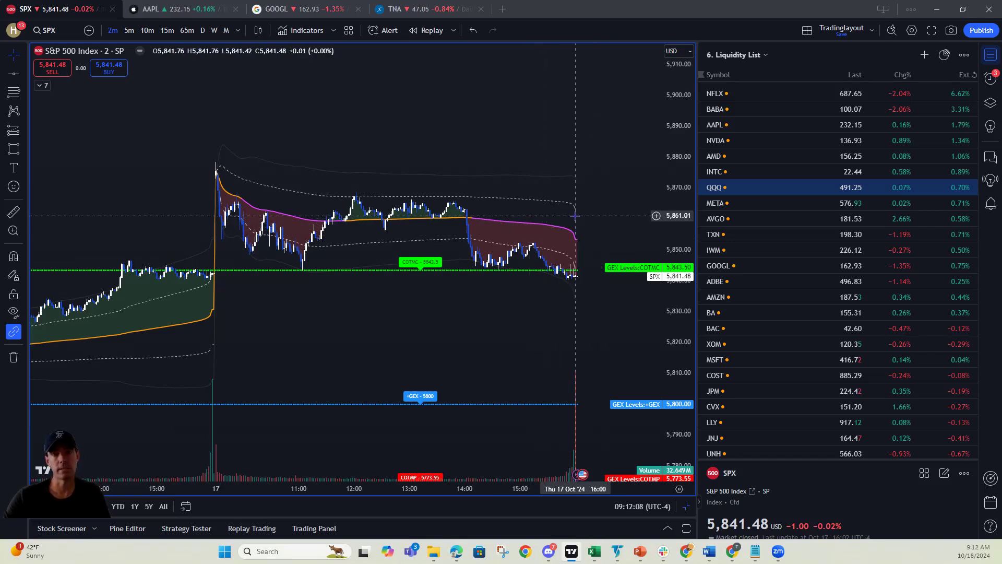
pyautogui.moveTo(549, 248)
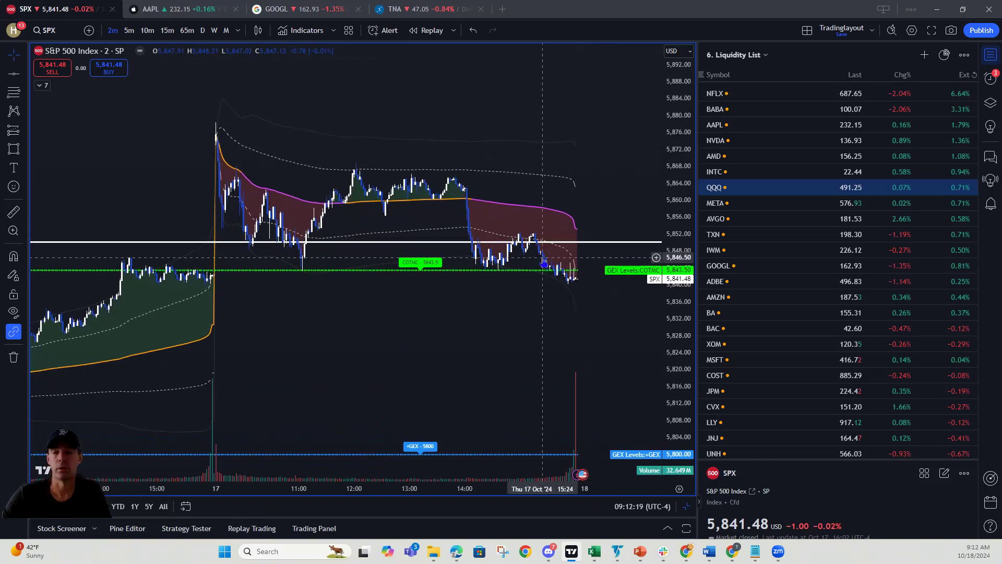
pyautogui.moveTo(488, 320)
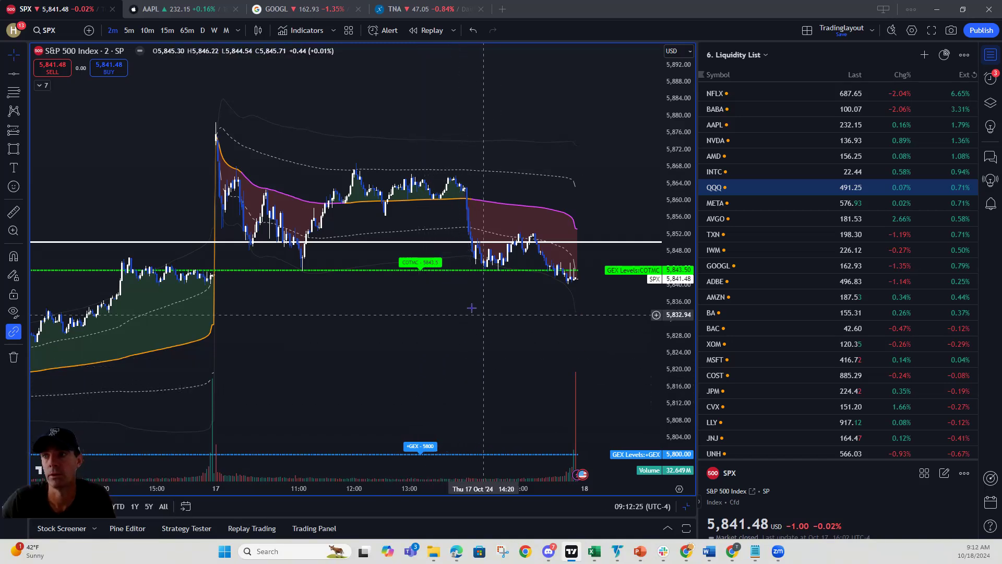
# - Place a white horizontal line at about 5,850 on the SPX chart
pyautogui.click(13, 332)
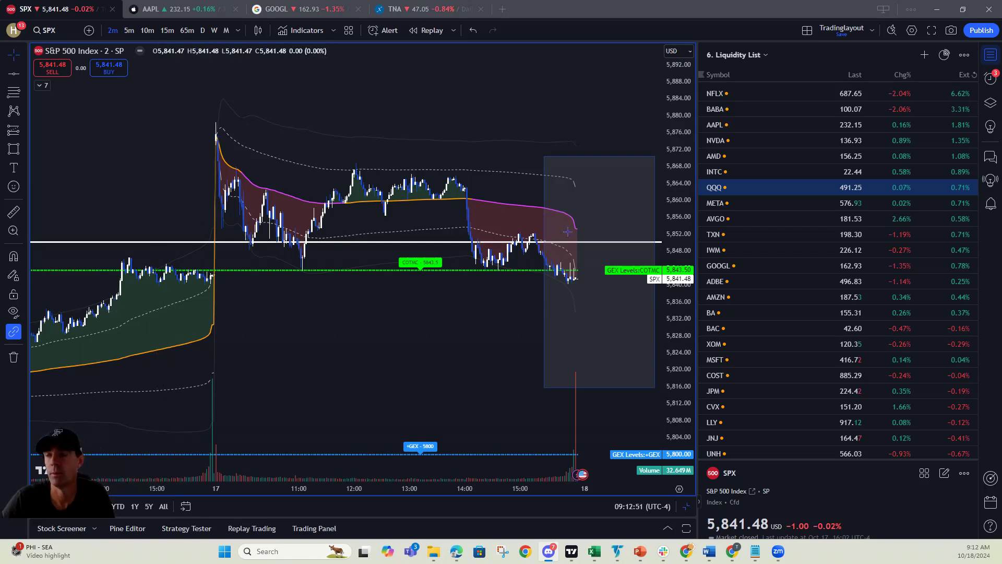
pyautogui.moveTo(568, 231)
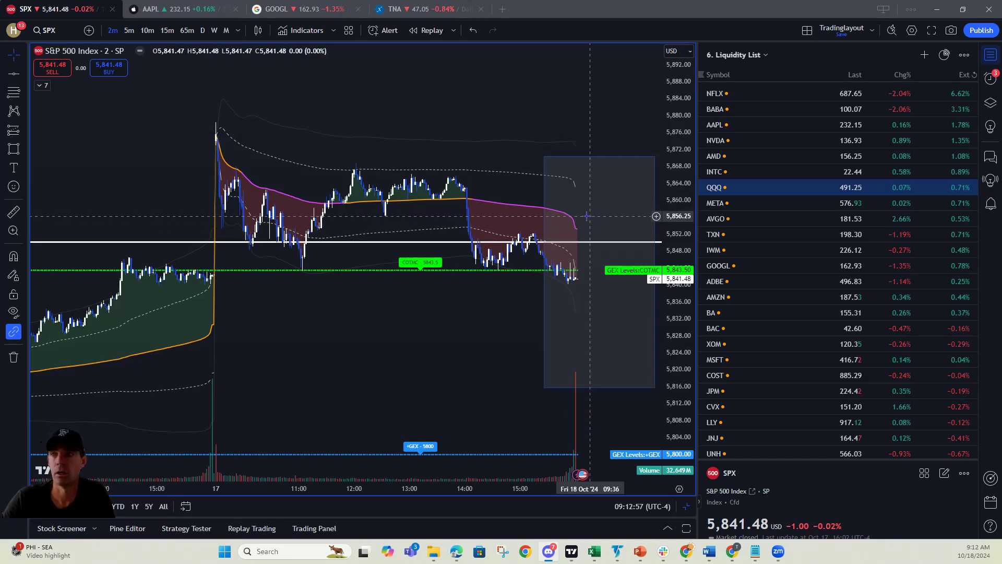
pyautogui.moveTo(584, 222)
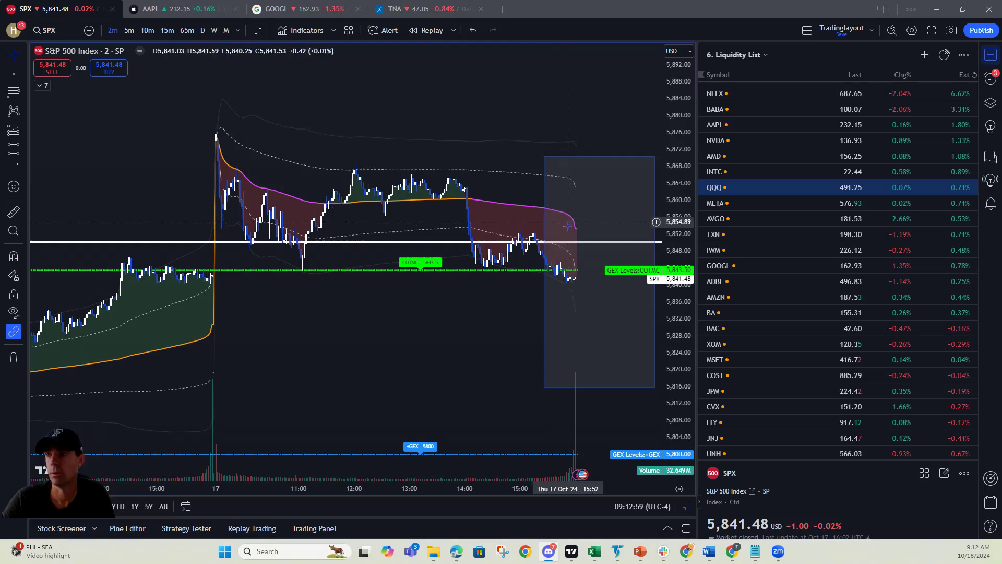
pyautogui.moveTo(626, 225)
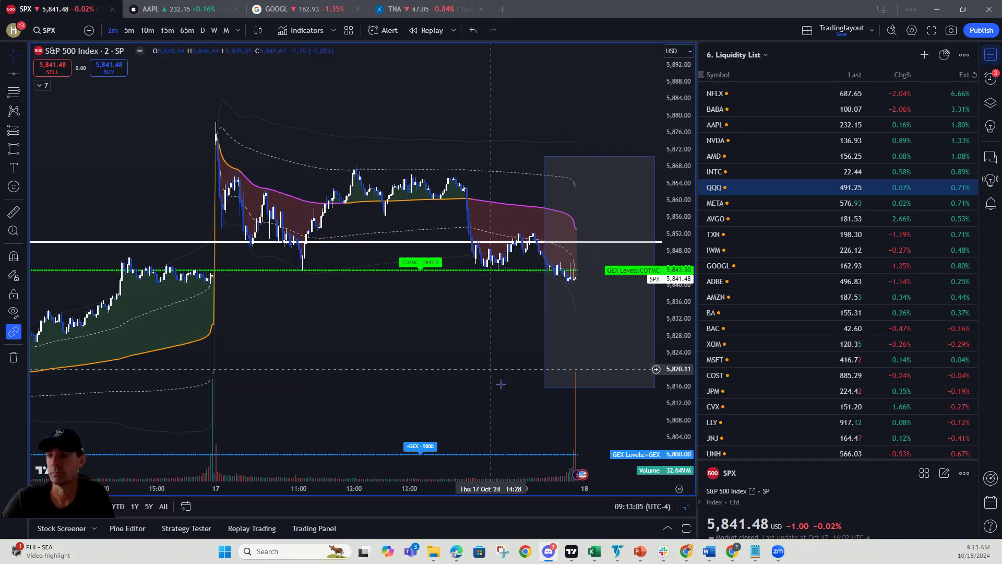
pyautogui.moveTo(617, 239)
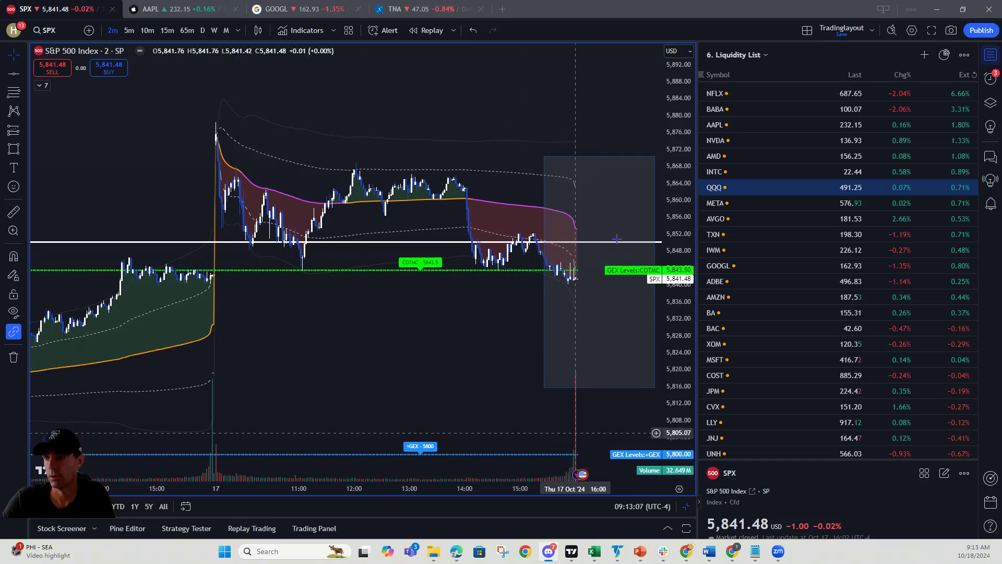
pyautogui.moveTo(620, 222)
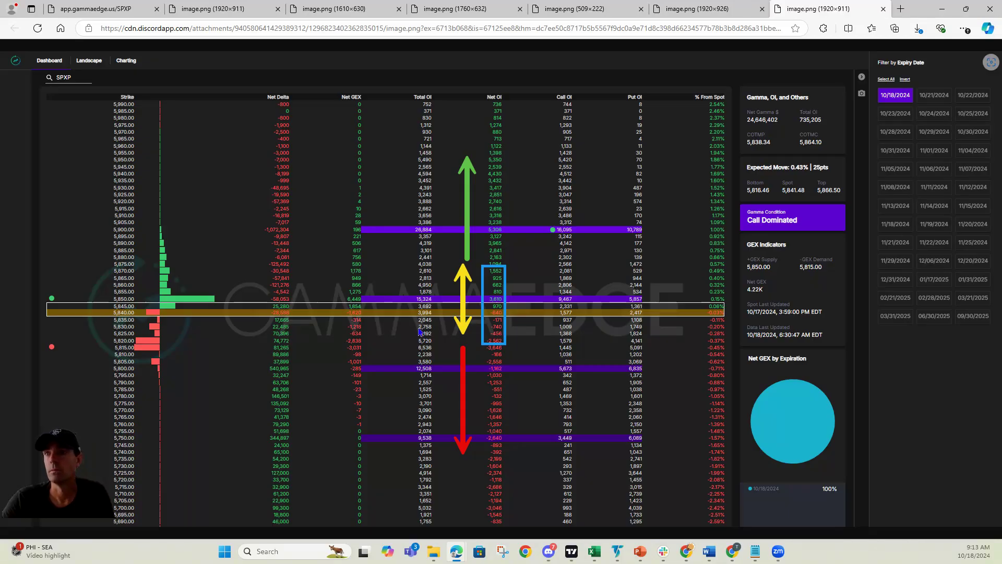
pyautogui.moveTo(489, 268)
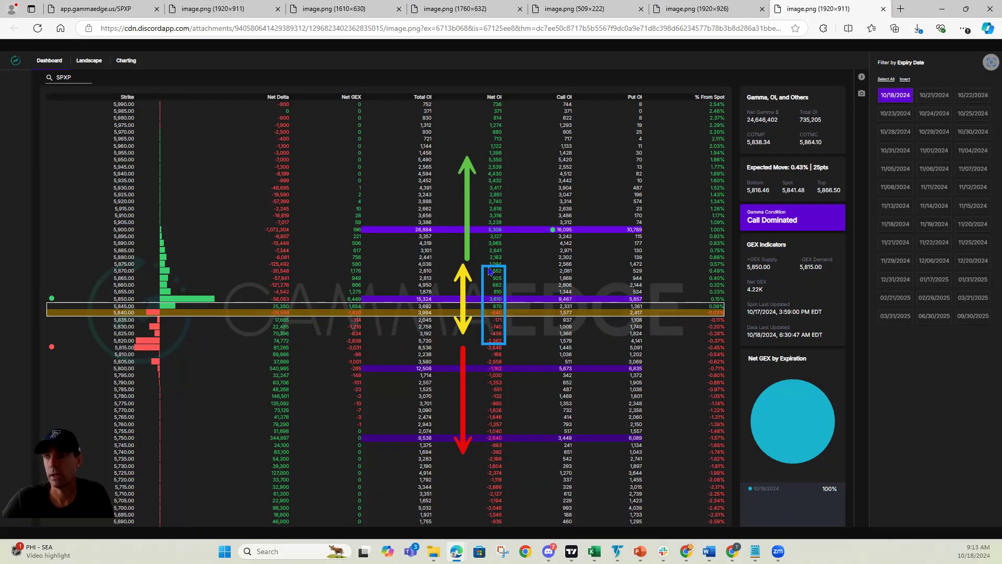
pyautogui.moveTo(514, 345)
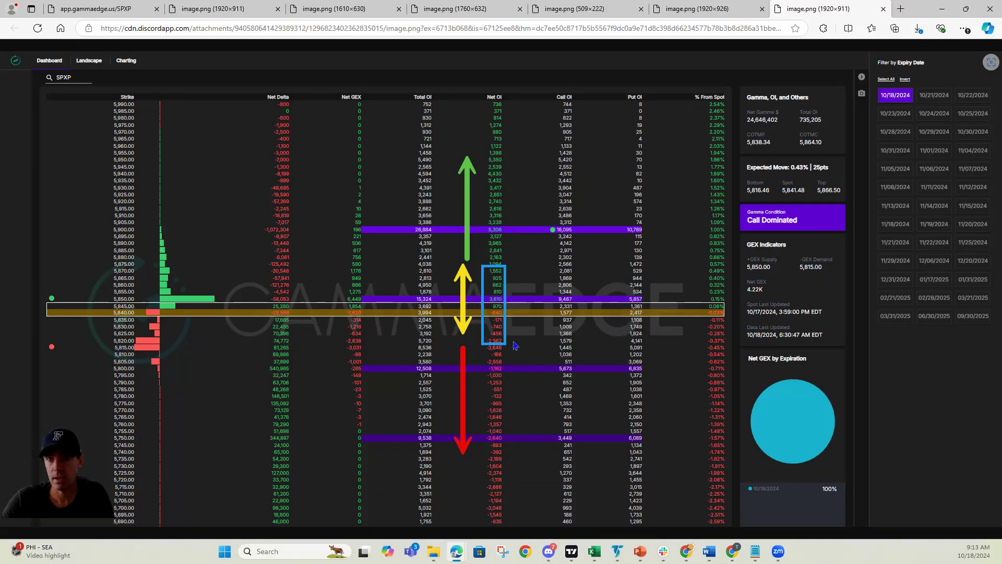
pyautogui.moveTo(495, 348)
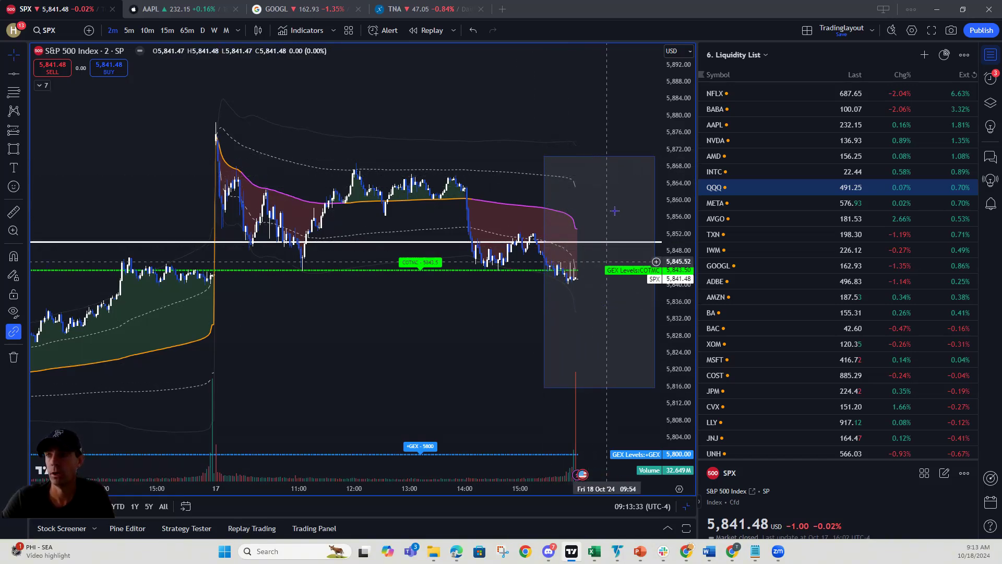
pyautogui.moveTo(607, 328)
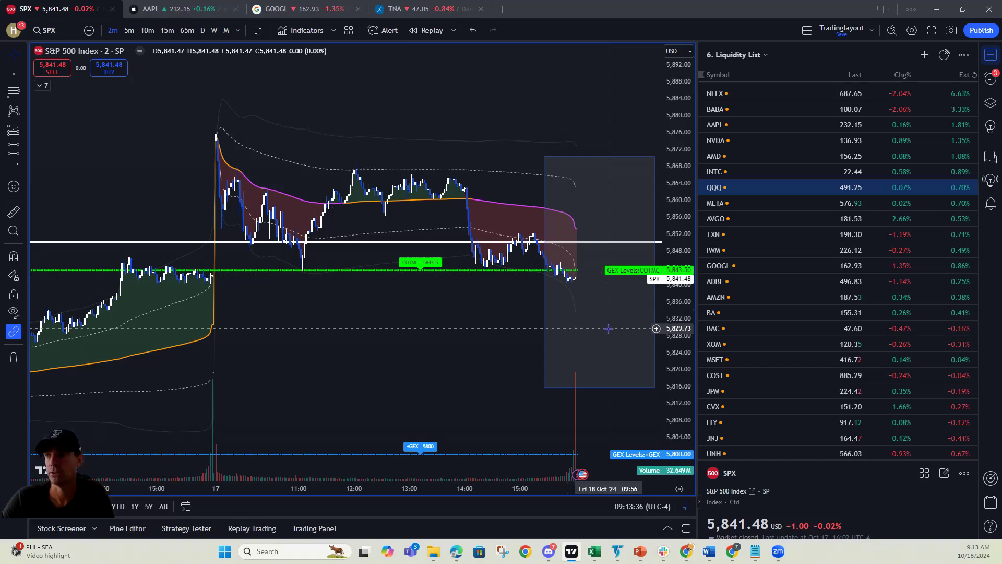
pyautogui.moveTo(604, 326)
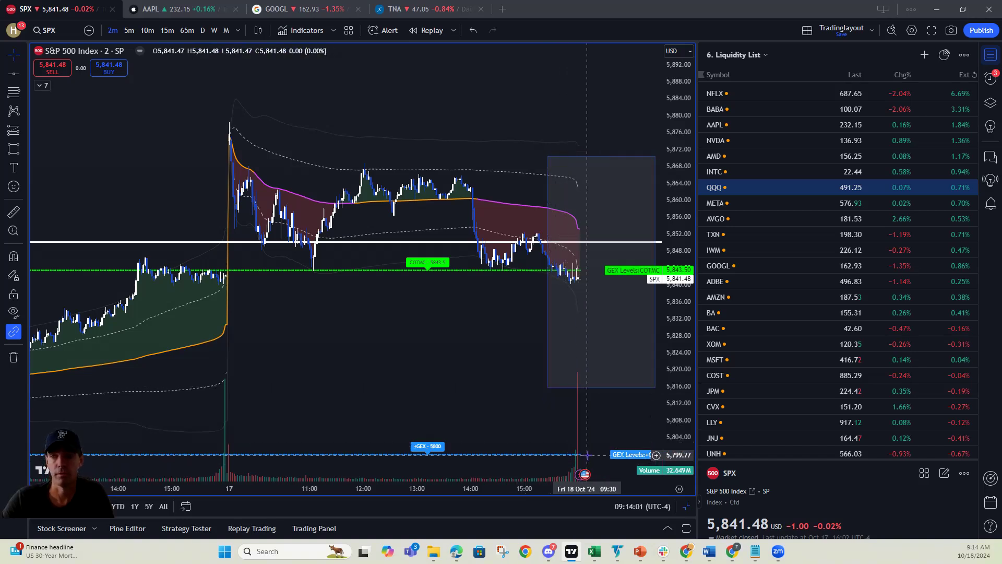
pyautogui.moveTo(610, 259)
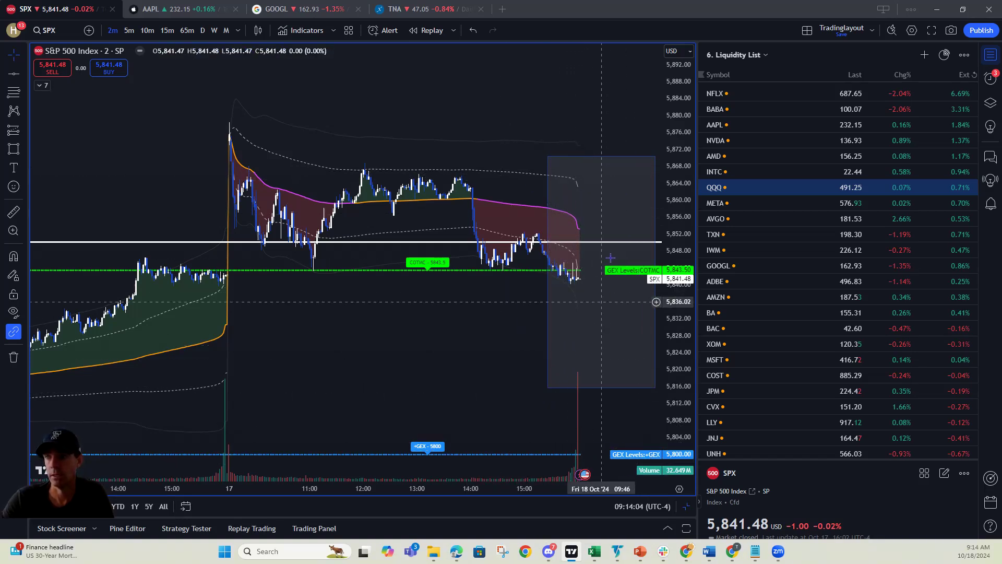
pyautogui.moveTo(600, 308)
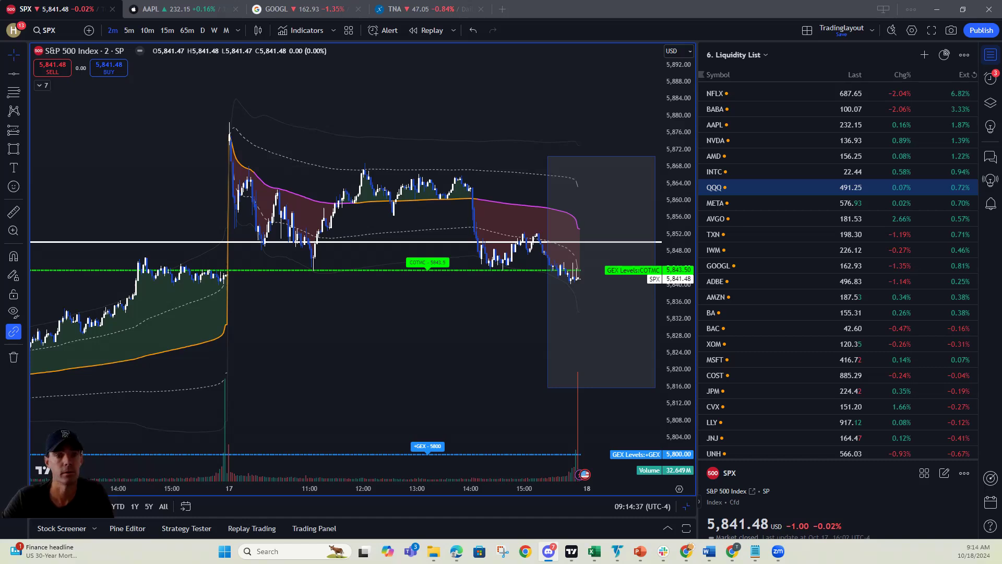
pyautogui.moveTo(342, 335)
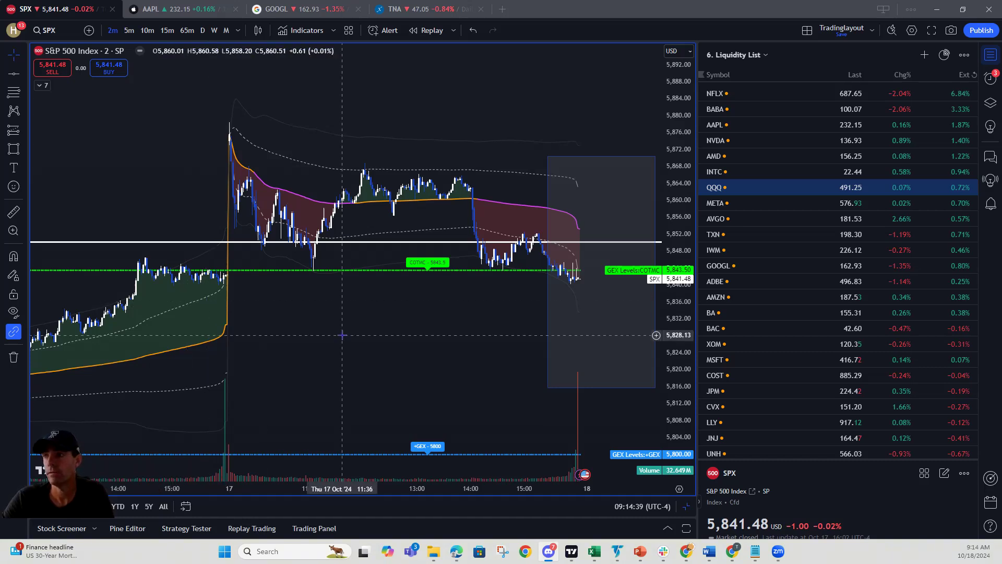
pyautogui.moveTo(432, 325)
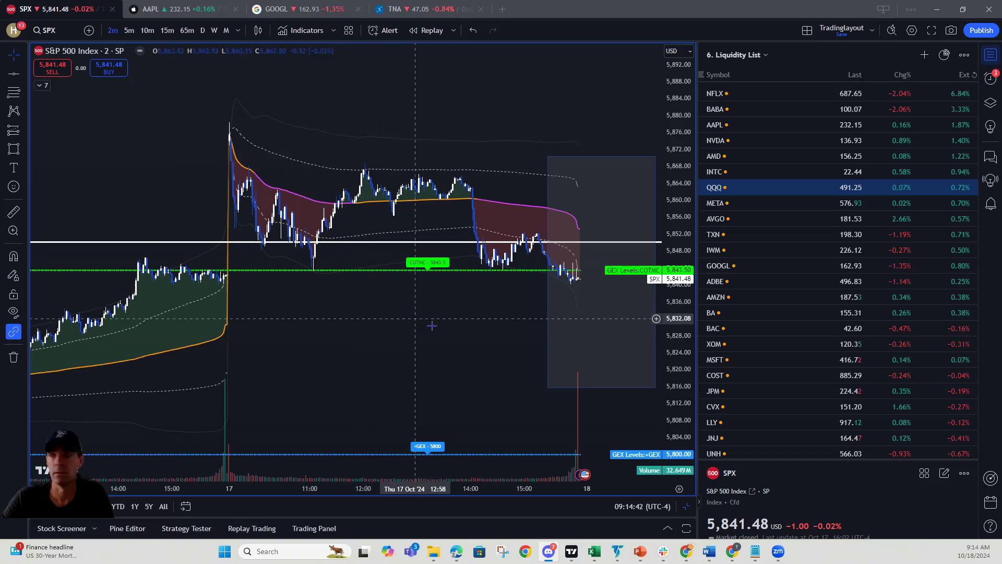